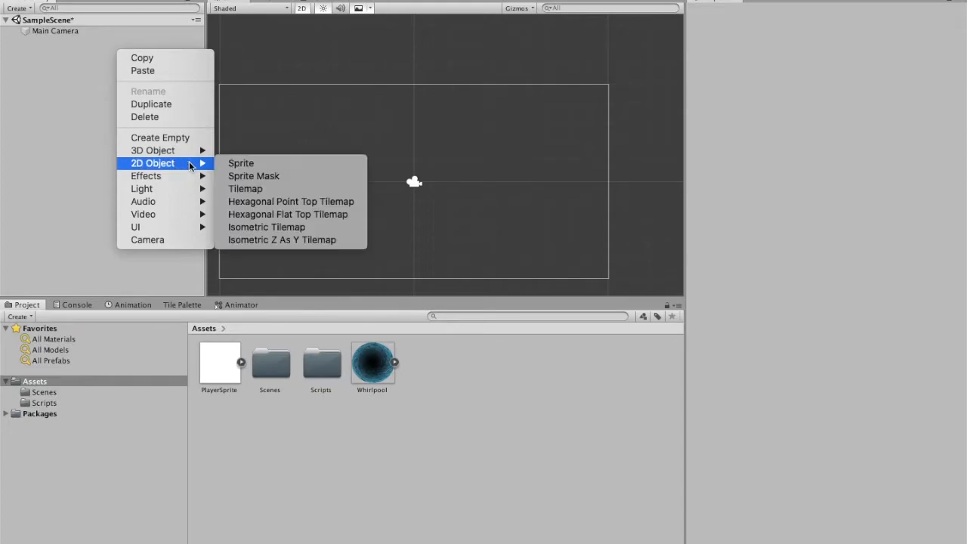
Step: Add a Player 2D sprite using the PlayerSprite image, tinted red
left_click(240, 164)
type("Player")
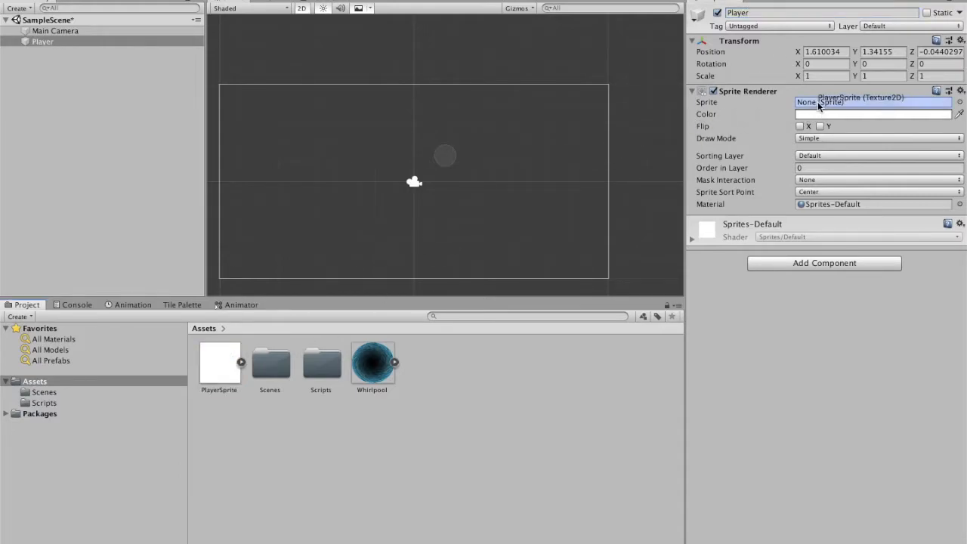
left_click(874, 115)
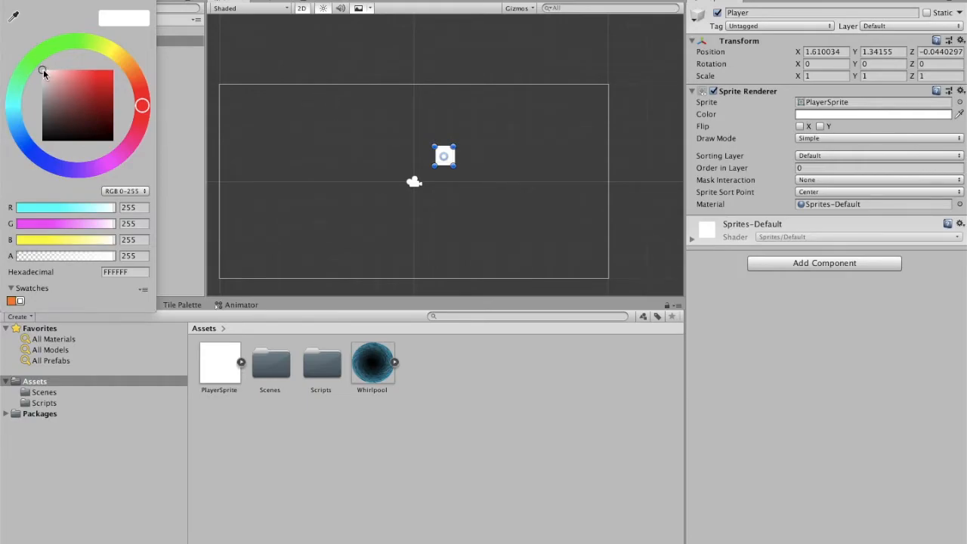
left_click(113, 64)
type("0")
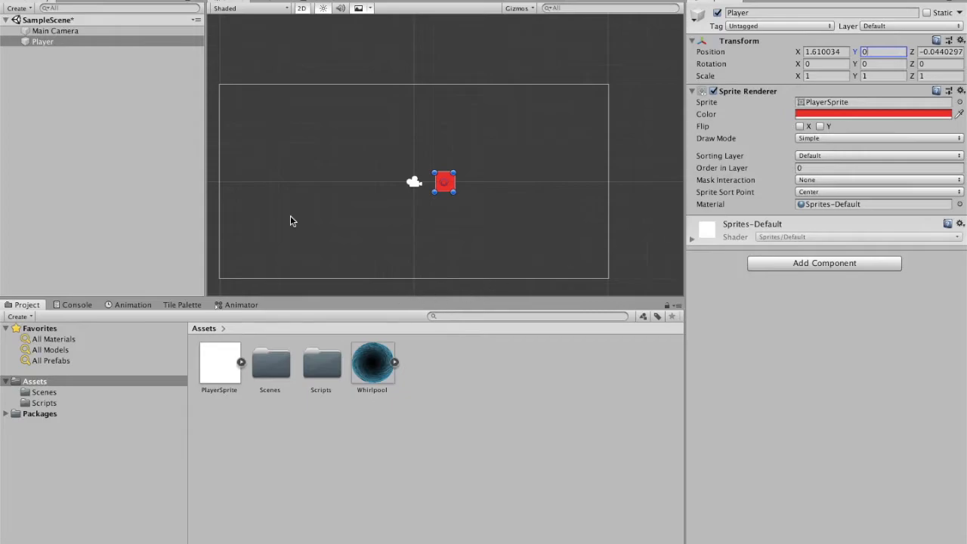
Step: Add a second 2D sprite named Whirlpool and position it in the scene
right_click(55, 53)
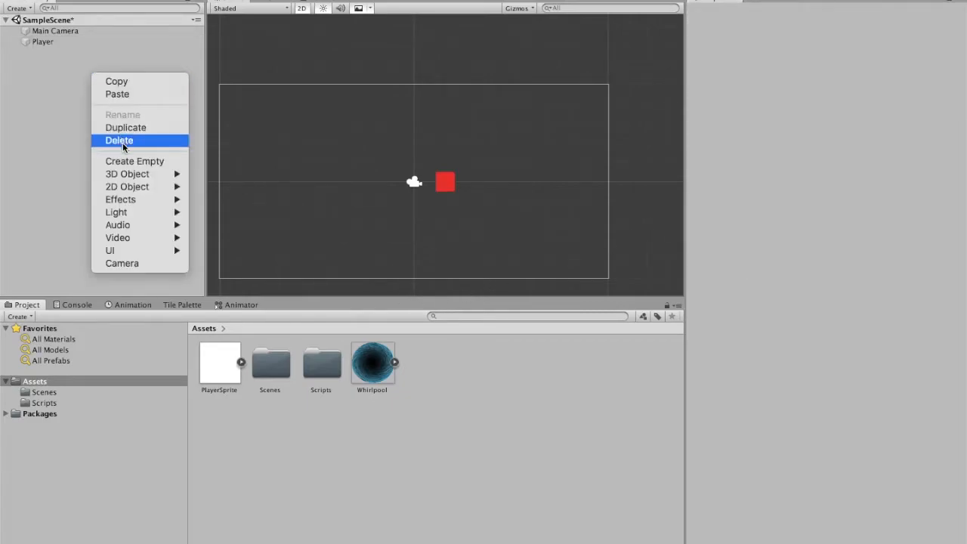
mouse_move(127, 187)
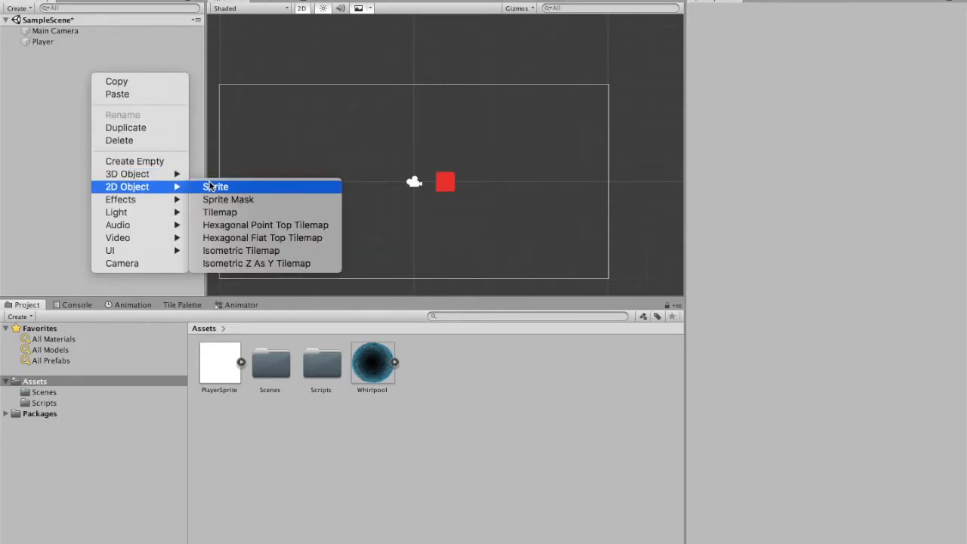
left_click(214, 188)
type("Whirl")
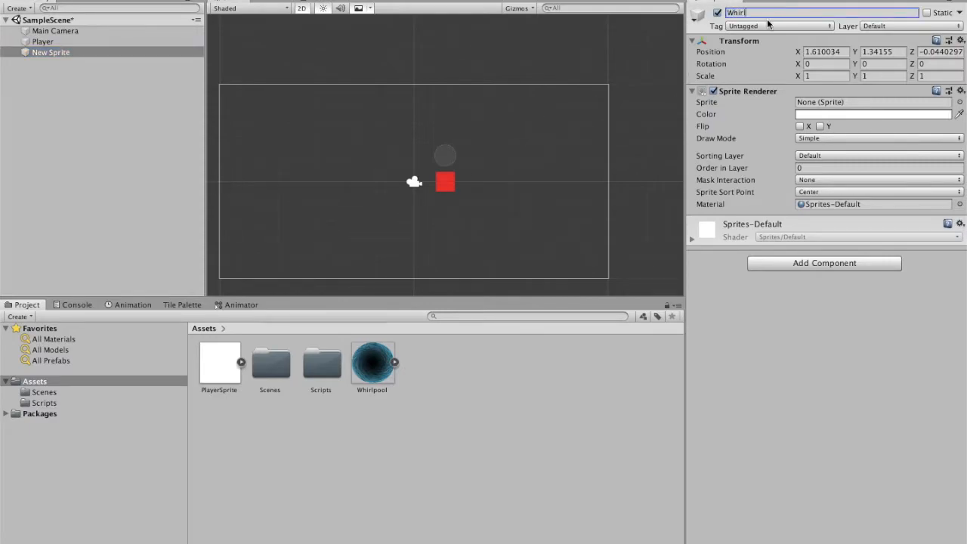
type("pool")
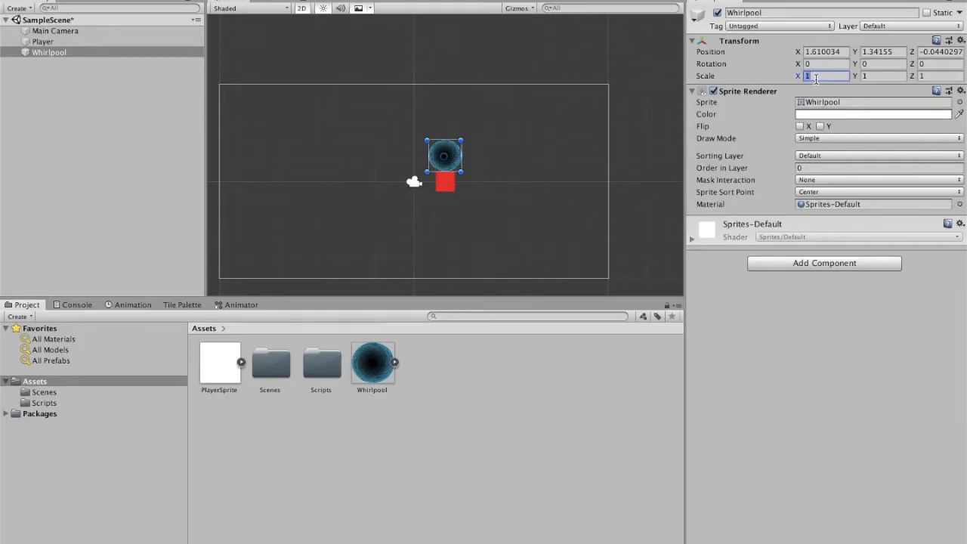
type("3")
left_click(884, 51)
type("0.27")
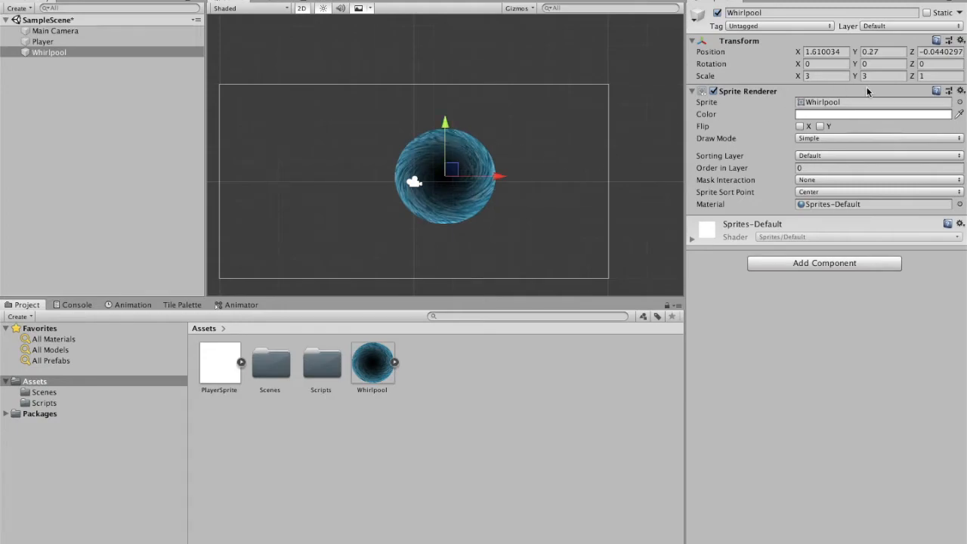
Step: Scale the Whirlpool to 4 and move it right until it touches the player
triple_click(940, 51)
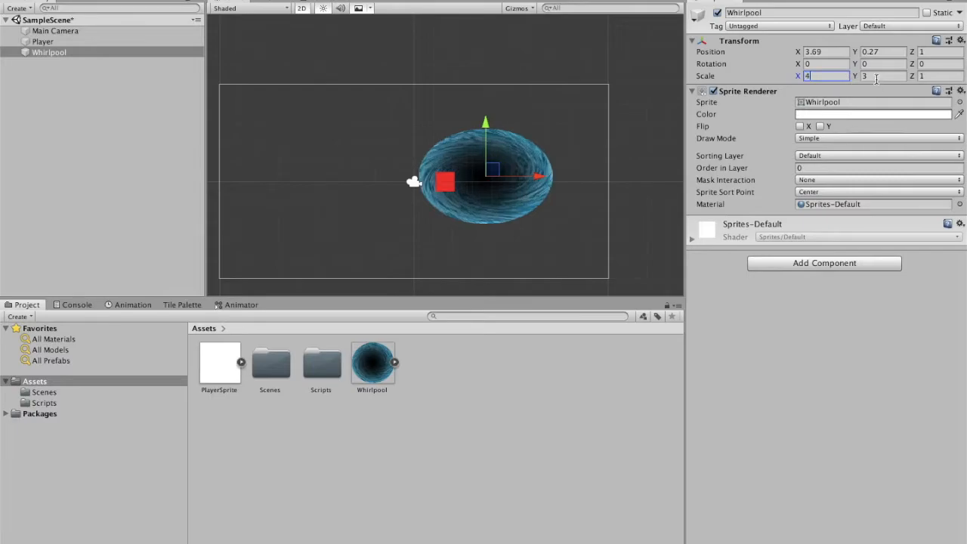
type("4")
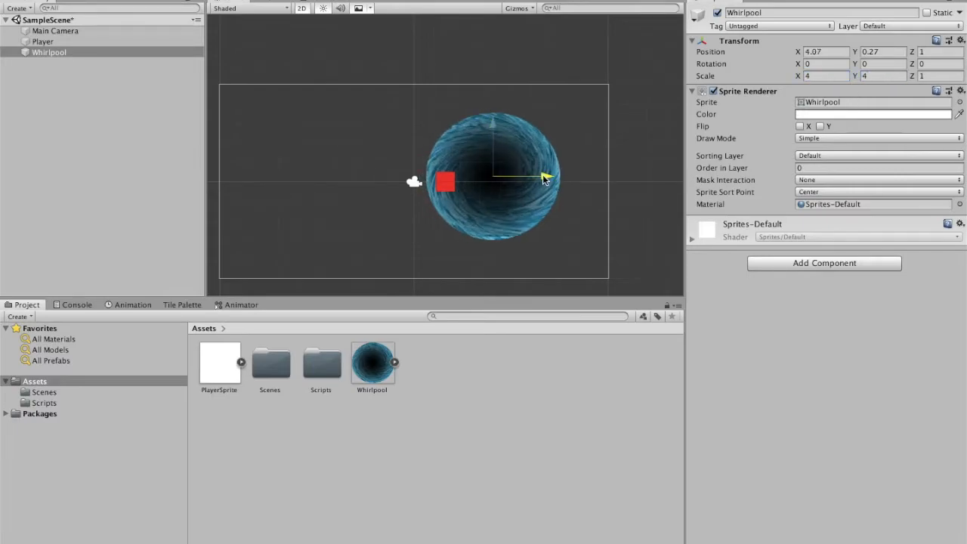
left_click_drag(541, 179, 556, 175)
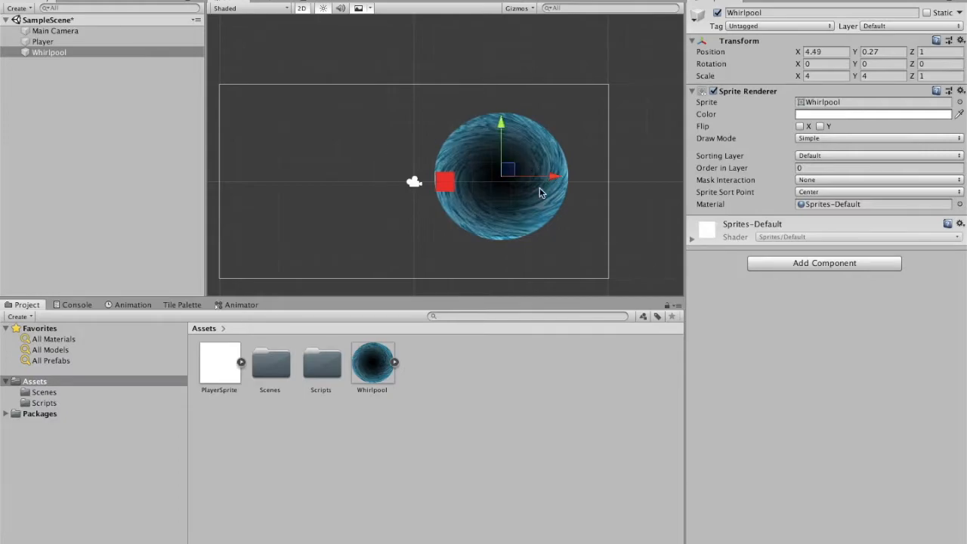
mouse_move(456, 180)
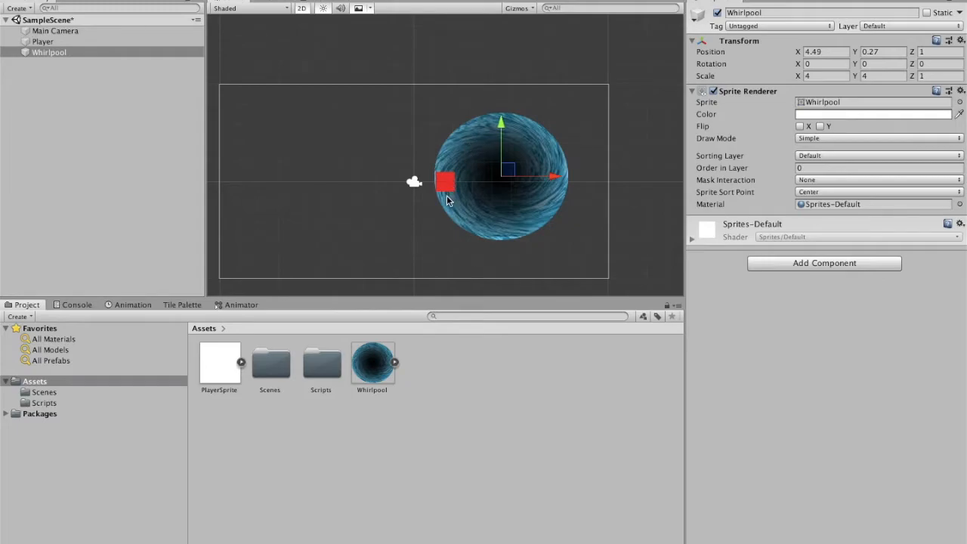
mouse_move(484, 166)
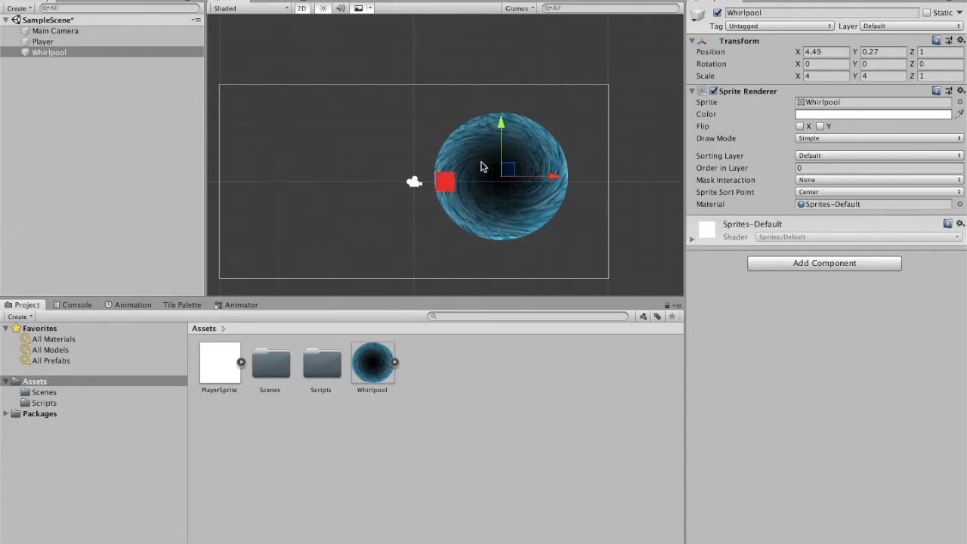
Step: Create an empty object named Rotation and make Whirlpool its child
right_click(48, 51)
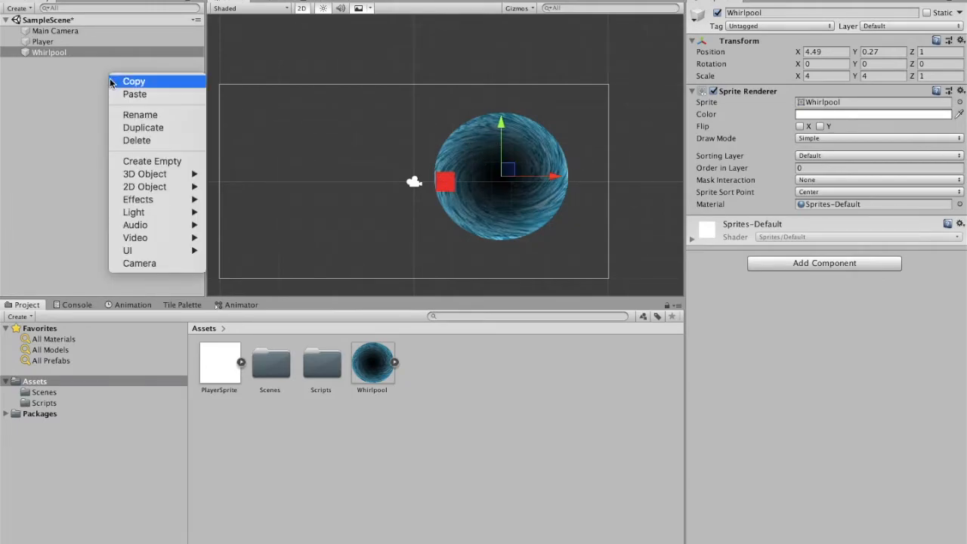
mouse_move(151, 160)
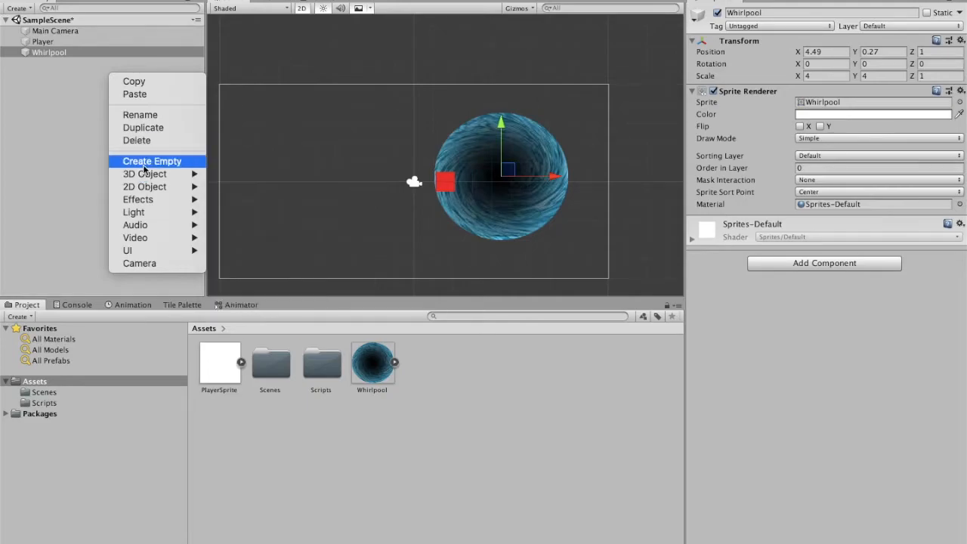
left_click(151, 161)
type("Ro")
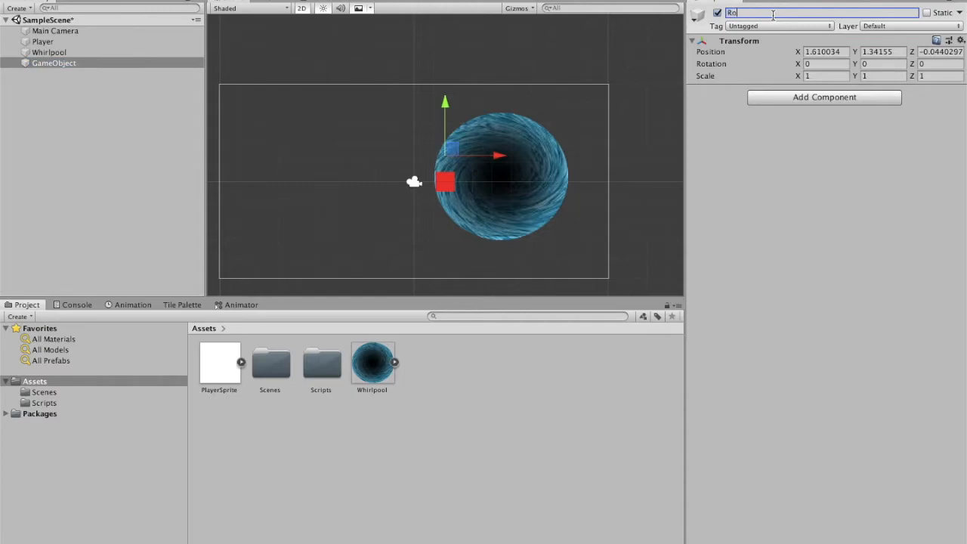
type("tation")
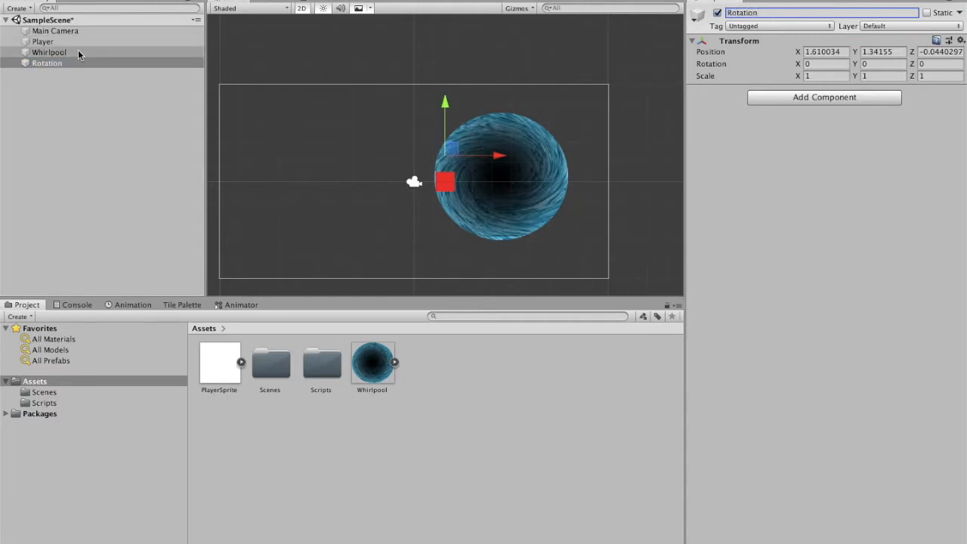
left_click(49, 51)
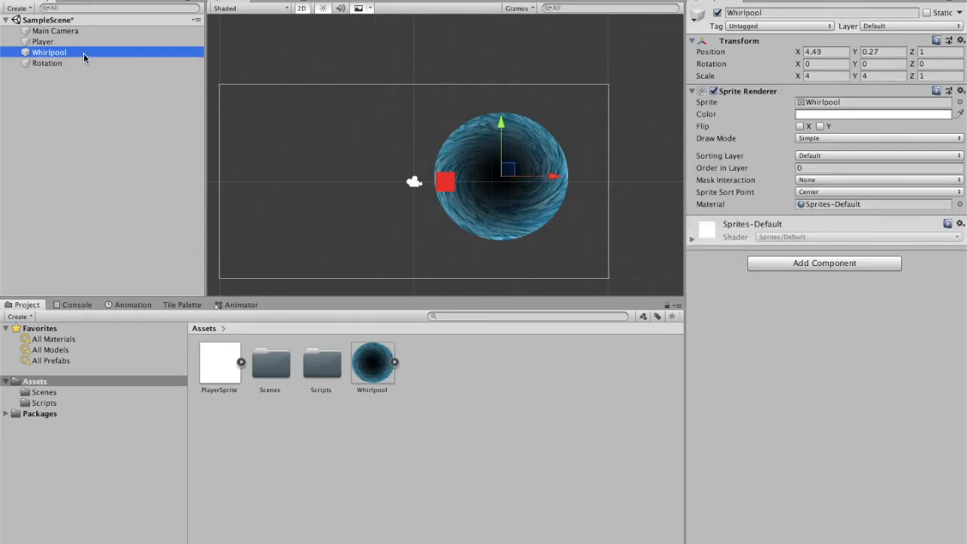
left_click_drag(48, 51, 47, 63)
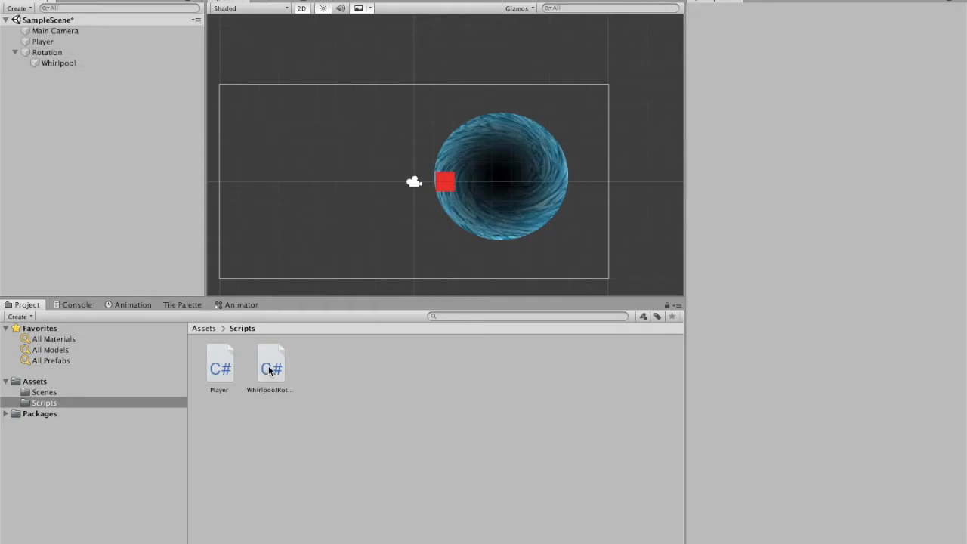
Step: Uncomment the public rotateSpeed field and the transform.Rotate line in WhirlpoolRotate.cs
double_click(272, 363)
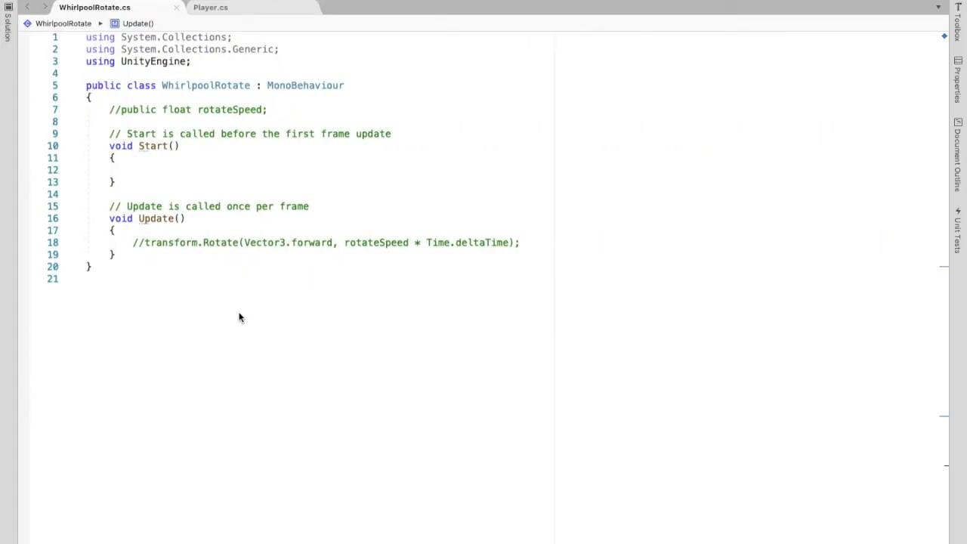
left_click(117, 109)
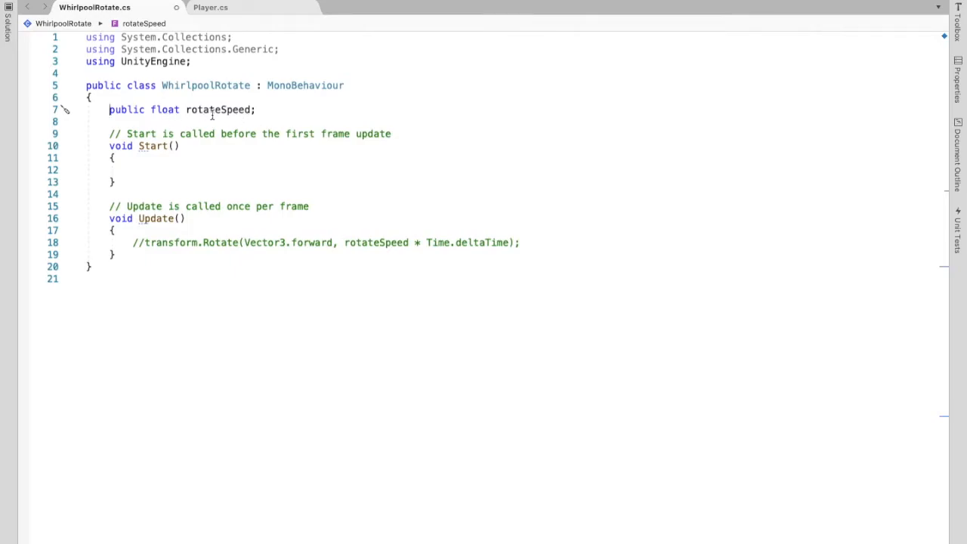
mouse_move(265, 213)
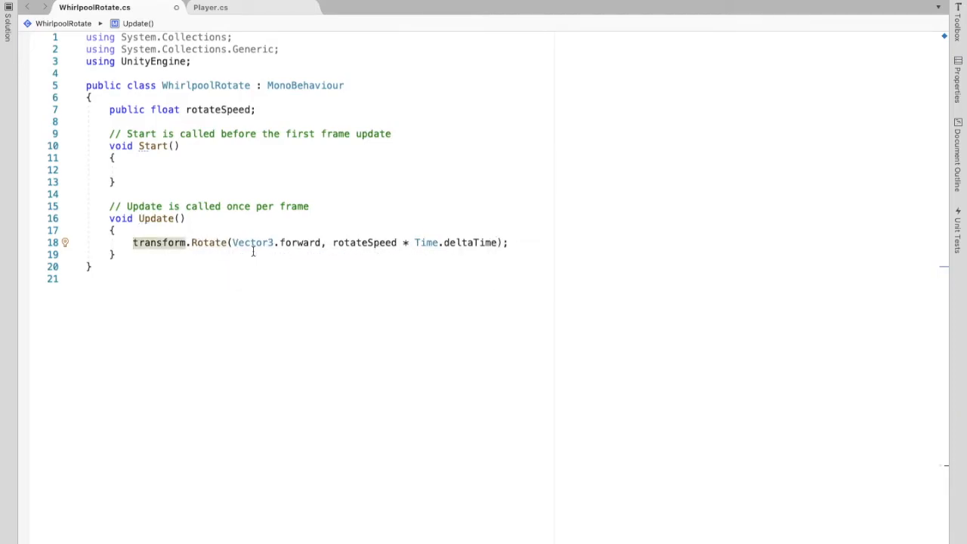
mouse_move(253, 242)
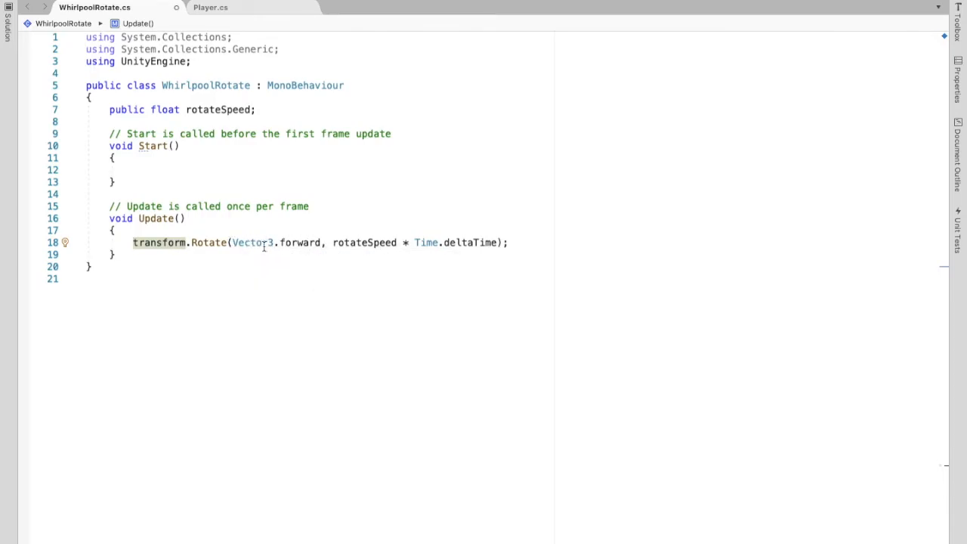
mouse_move(300, 242)
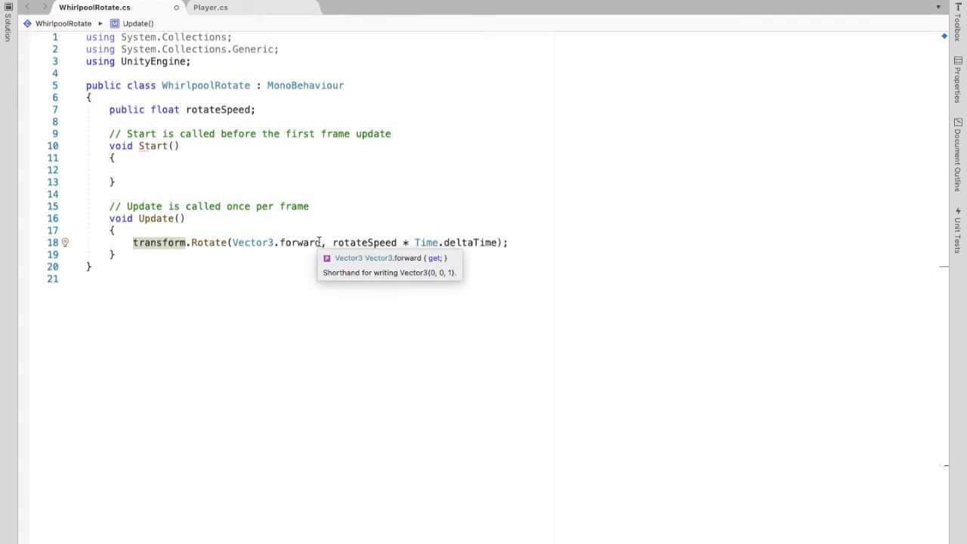
mouse_move(426, 242)
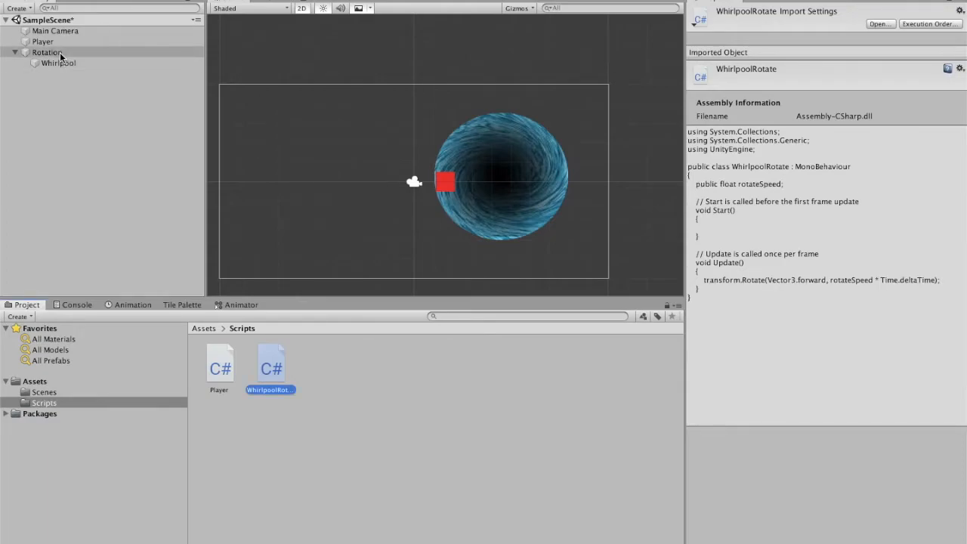
Step: Attach WhirlpoolRotate to the Rotation object with Rotate Speed 25
left_click(47, 52)
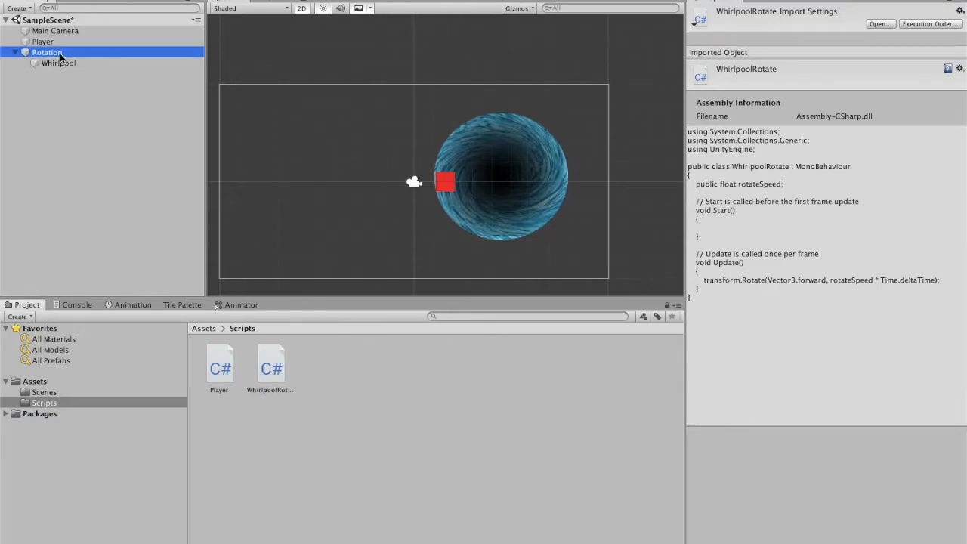
left_click(47, 51)
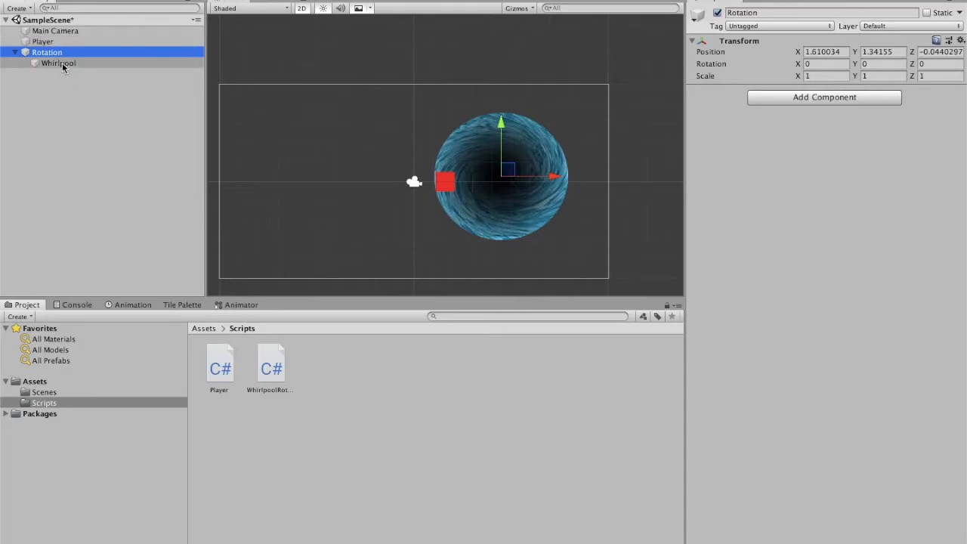
mouse_move(254, 357)
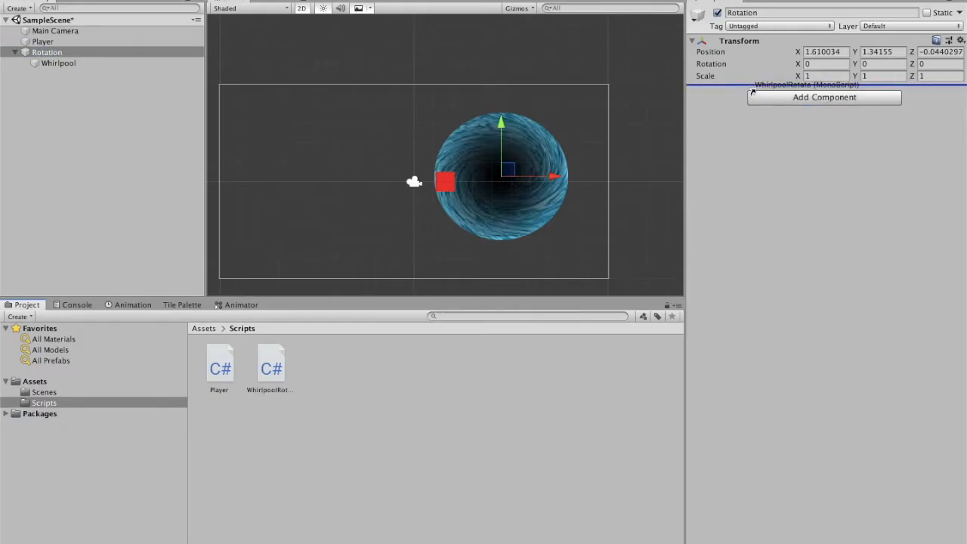
left_click(692, 91)
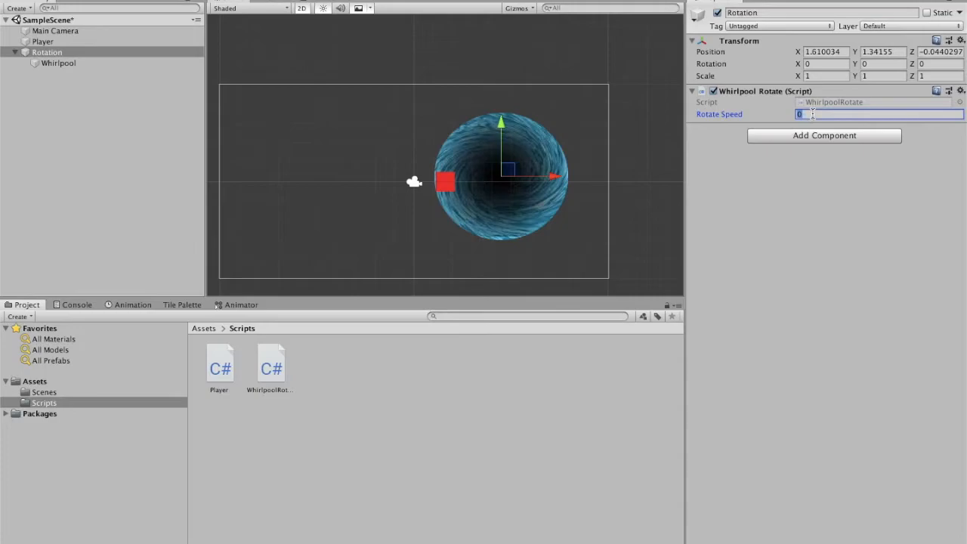
type("25")
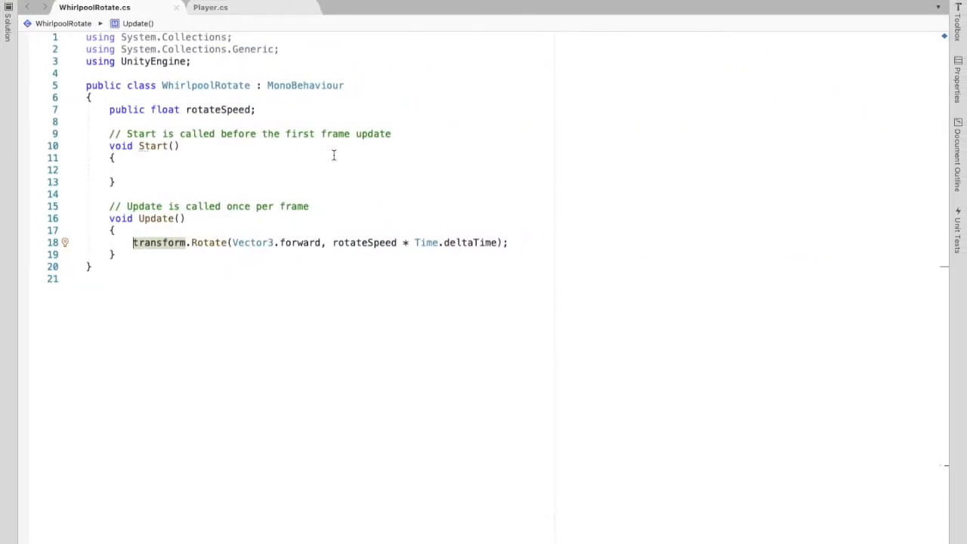
mouse_move(338, 105)
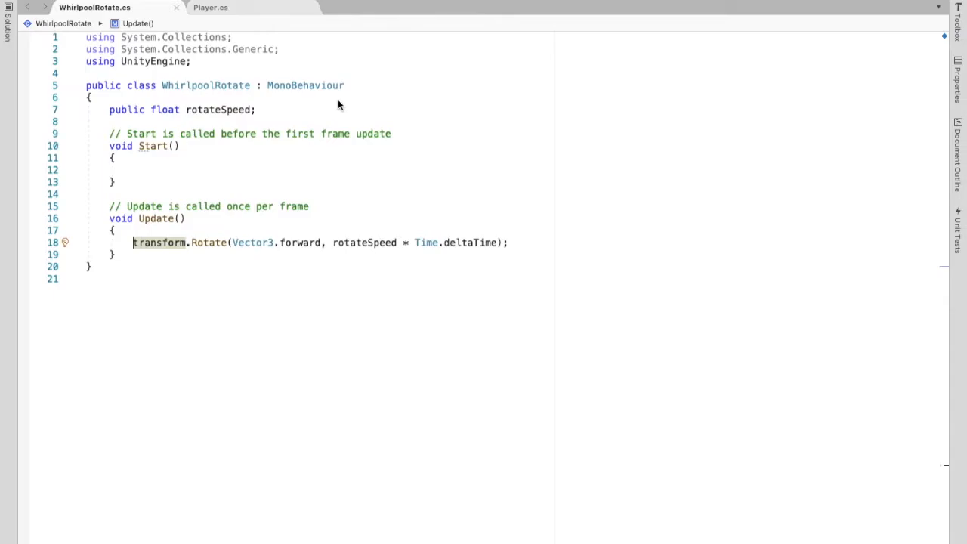
mouse_move(254, 57)
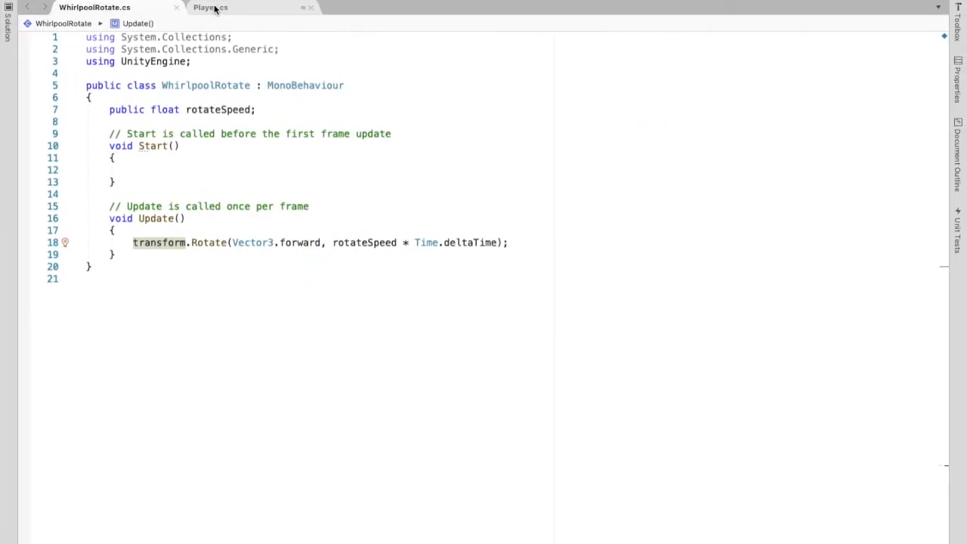
Step: Uncomment the private whirlPool GameObject field in Player.cs
left_click(210, 6)
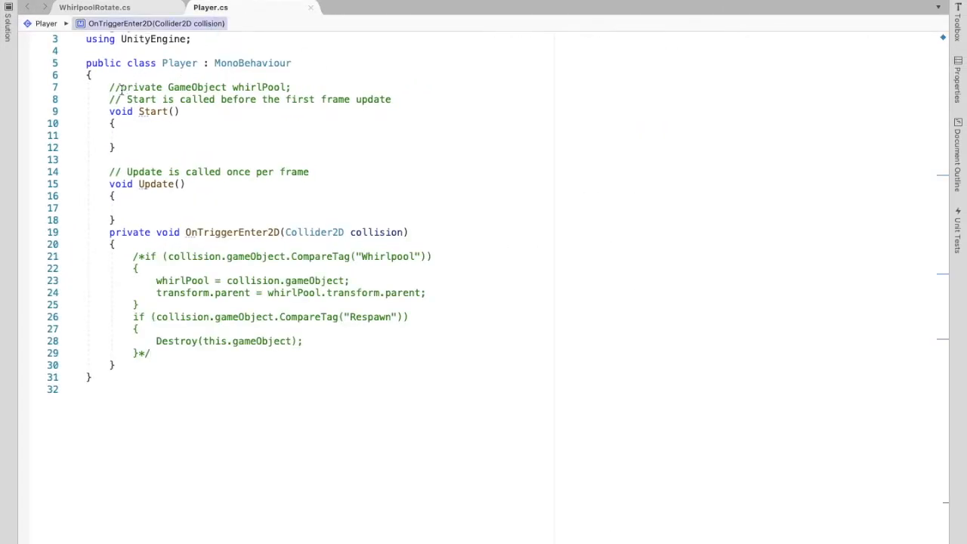
left_click(121, 86)
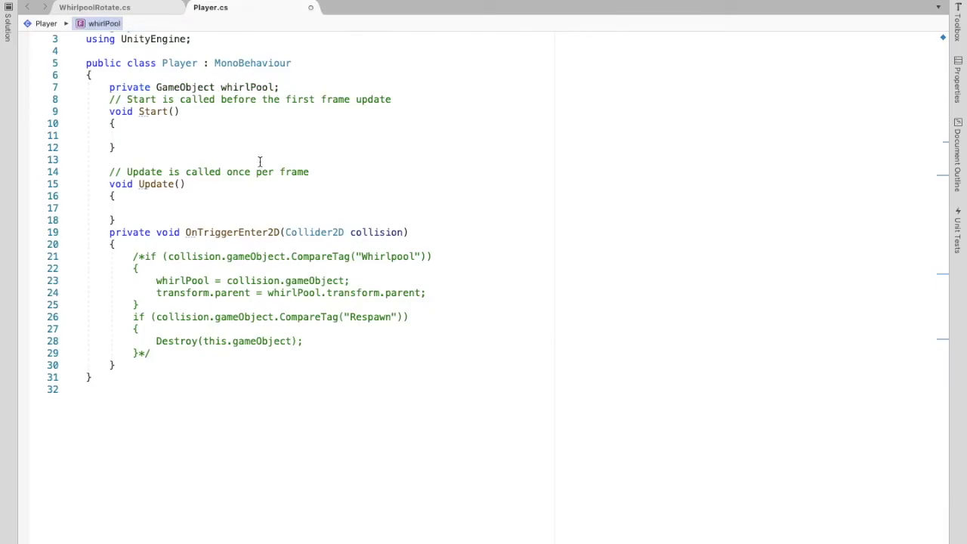
mouse_move(257, 86)
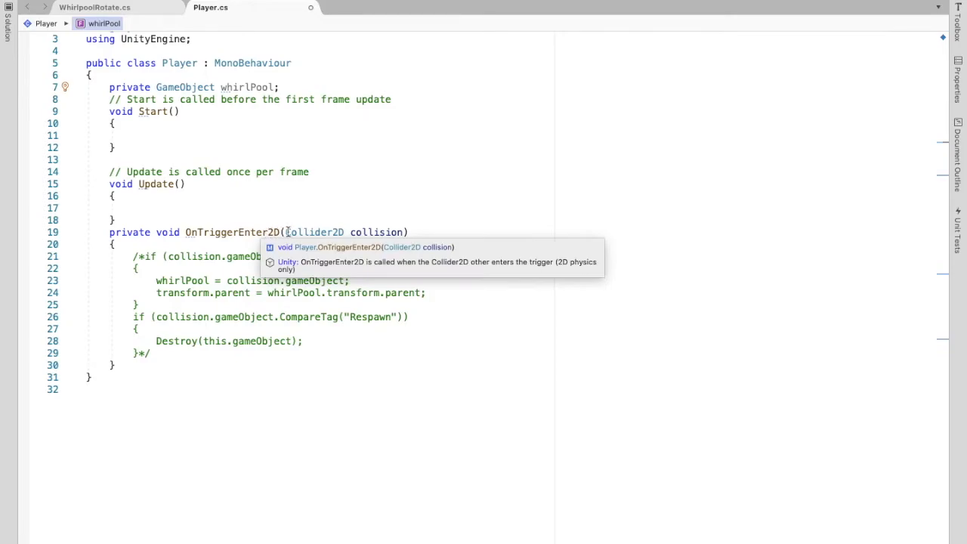
mouse_move(324, 233)
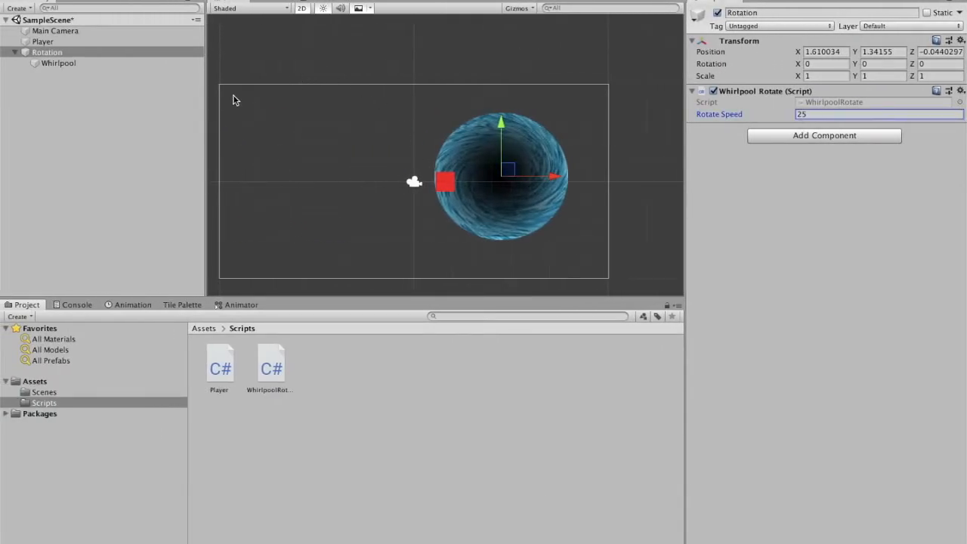
Step: Give the Whirlpool a Circle Collider 2D set as a trigger
left_click(57, 63)
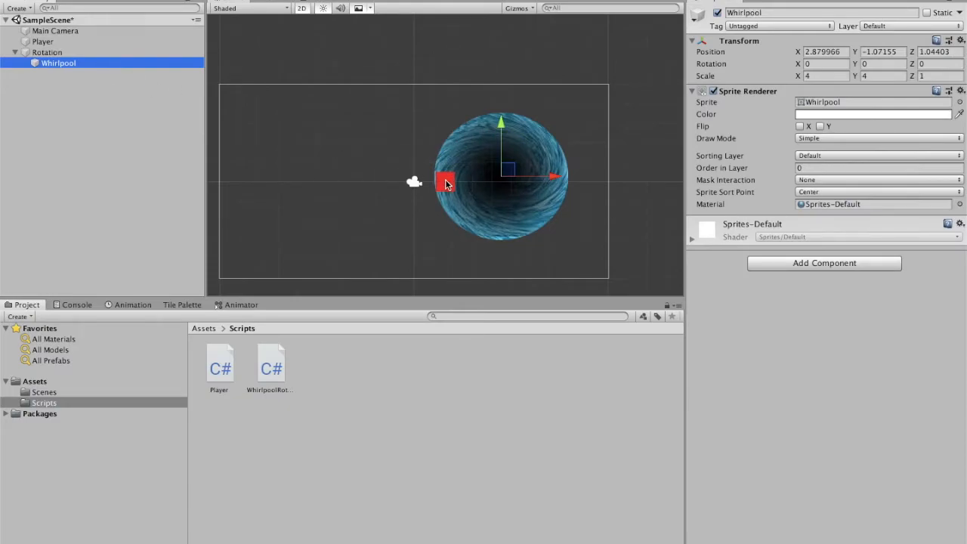
mouse_move(441, 168)
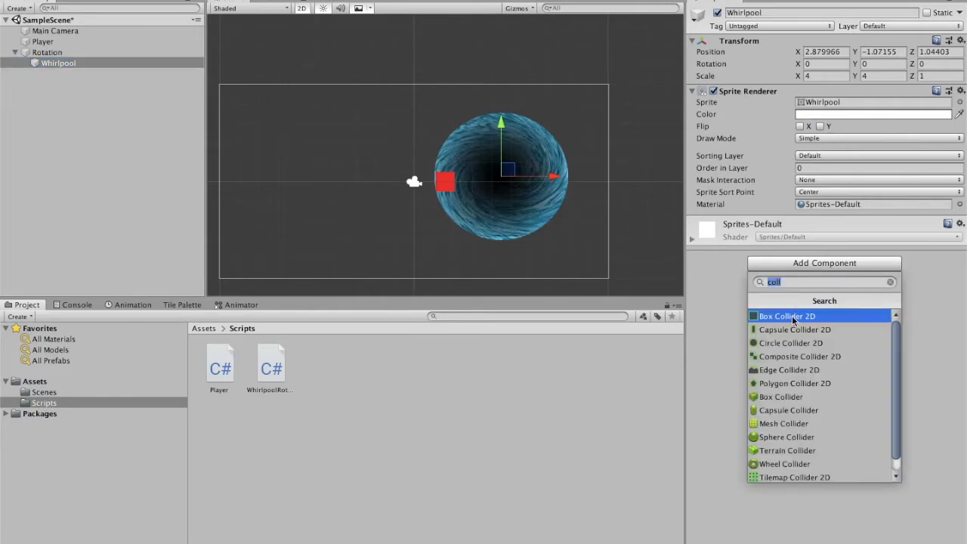
left_click(791, 343)
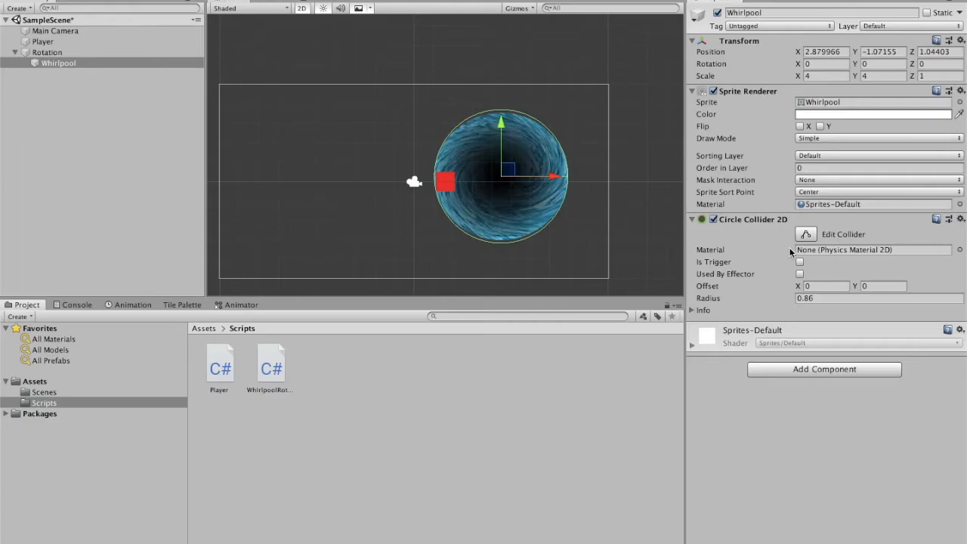
left_click(800, 261)
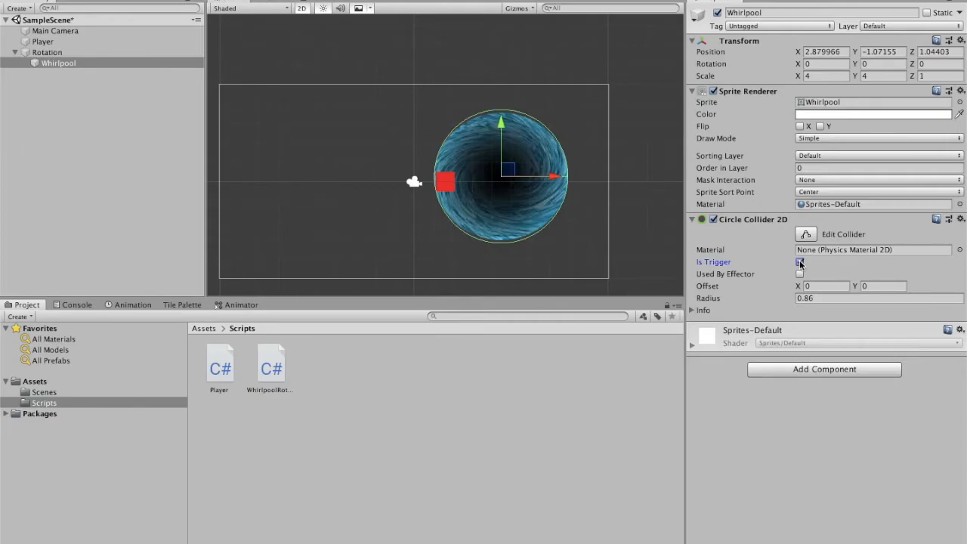
left_click(800, 264)
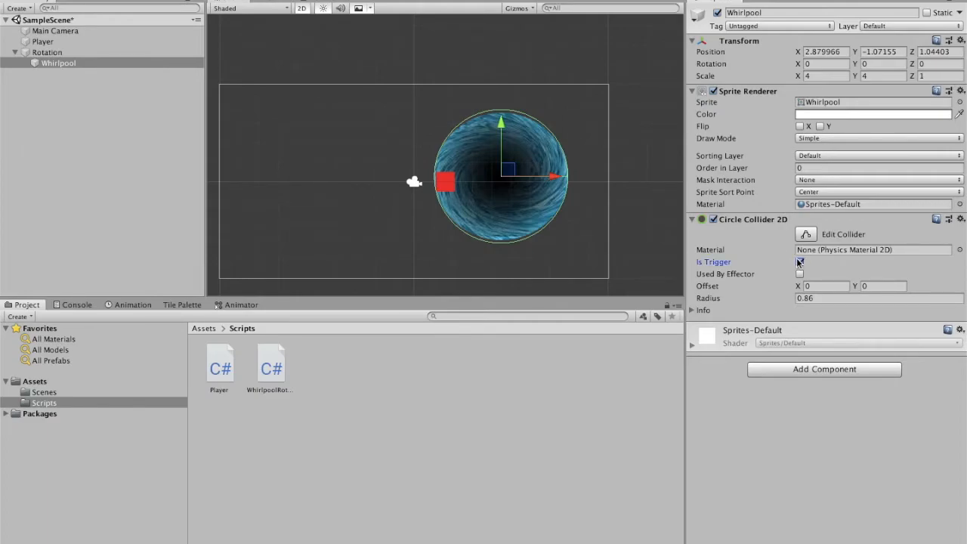
left_click(800, 262)
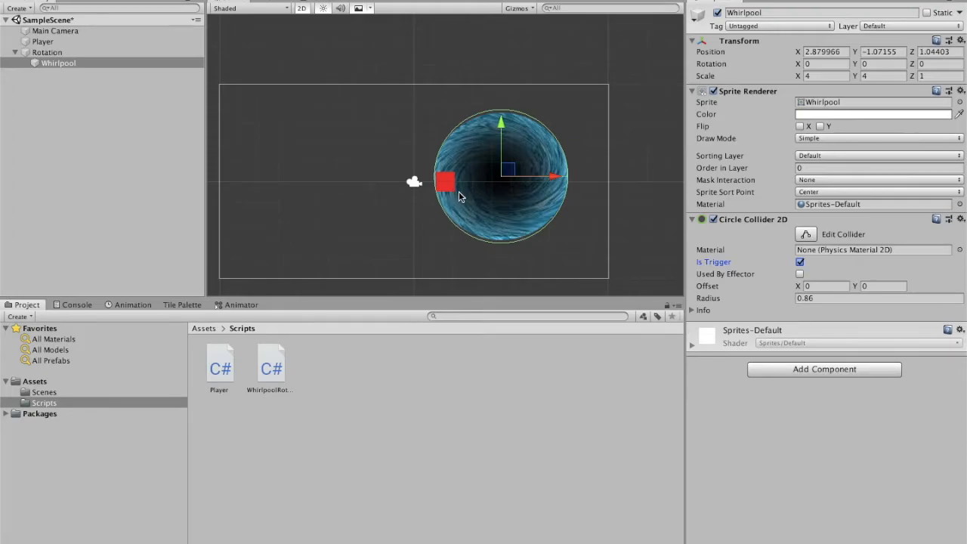
double_click(220, 364)
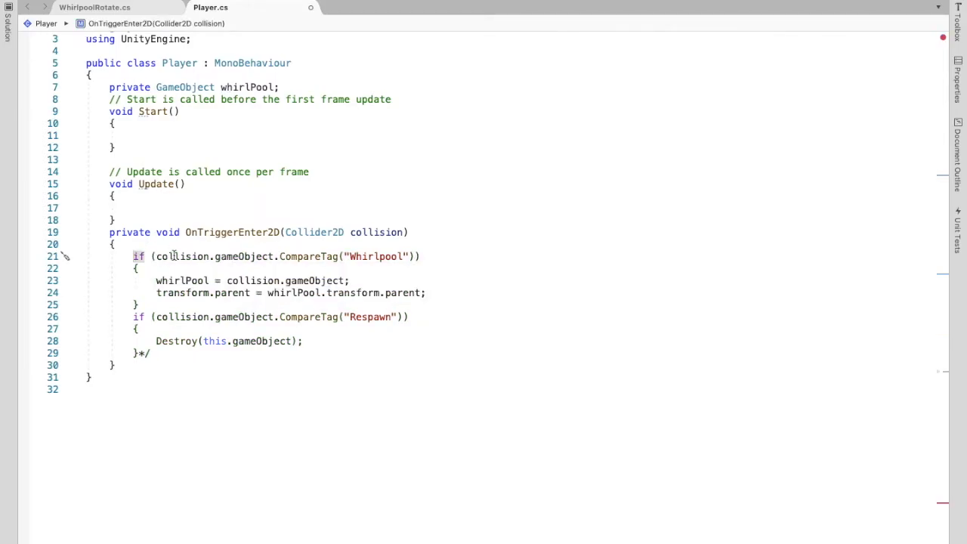
mouse_move(302, 257)
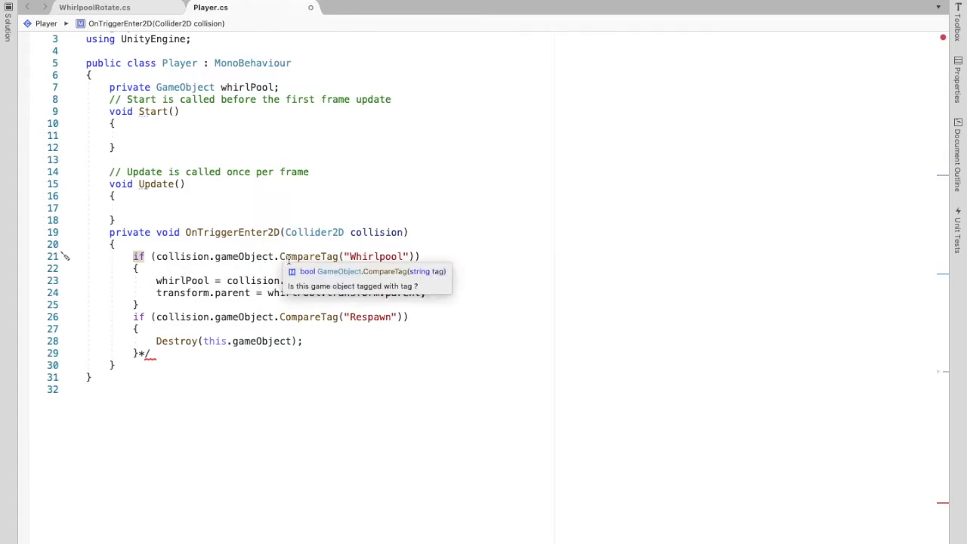
mouse_move(331, 235)
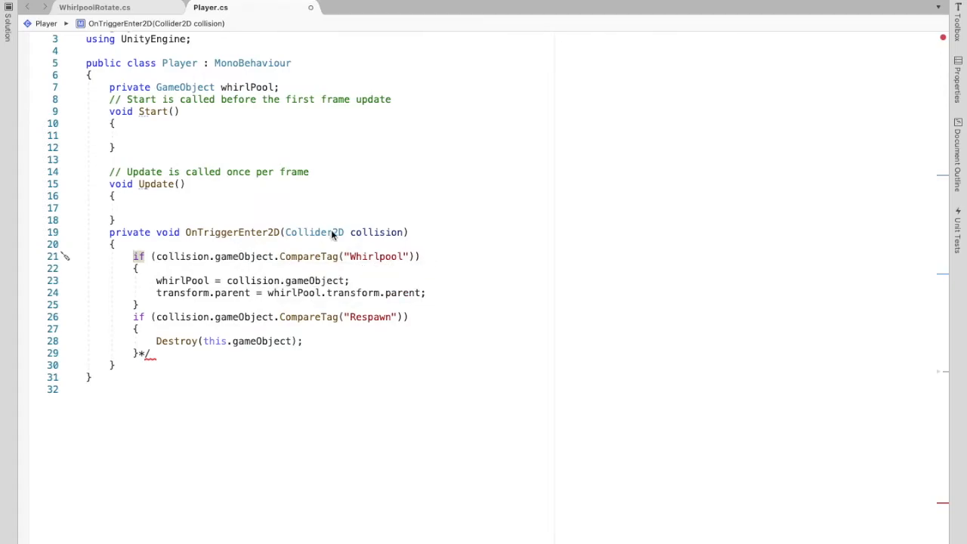
mouse_move(182, 280)
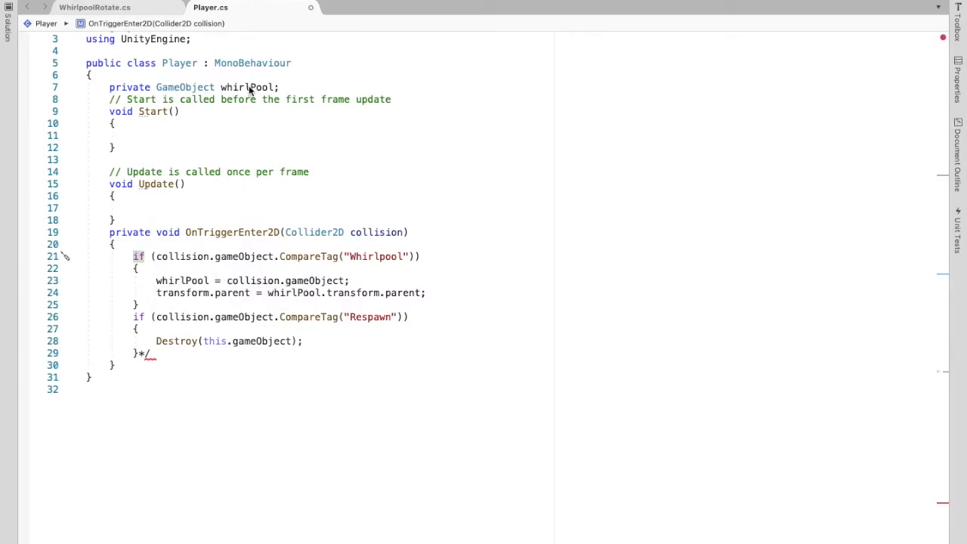
mouse_move(357, 284)
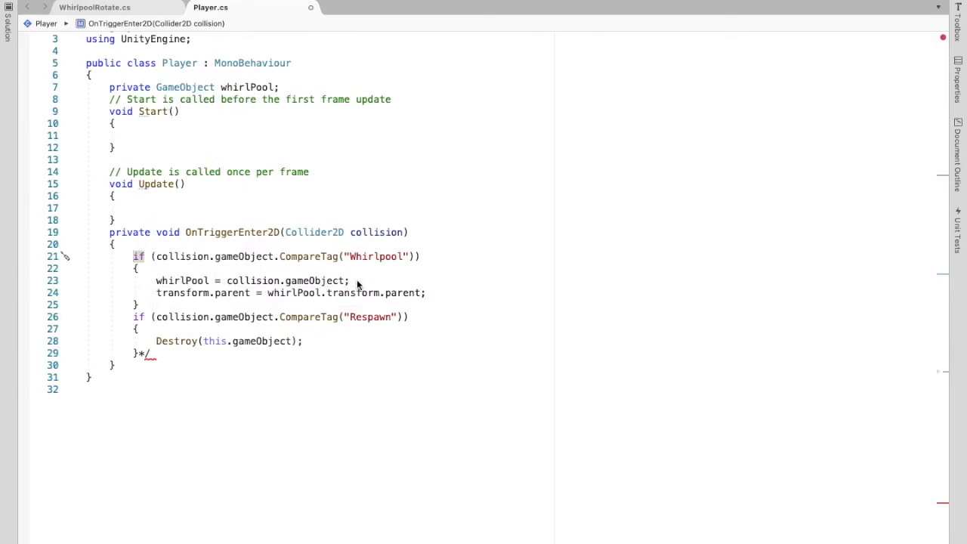
mouse_move(181, 299)
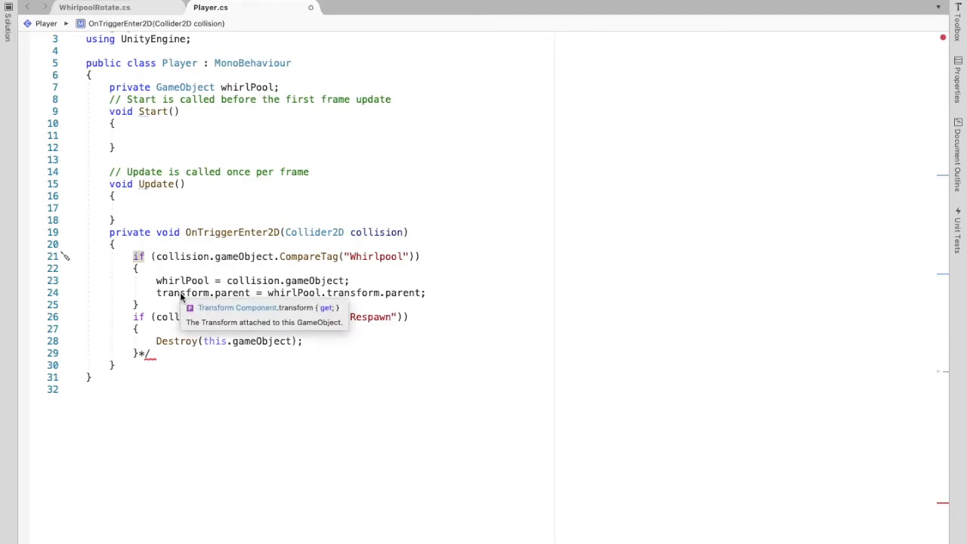
mouse_move(172, 297)
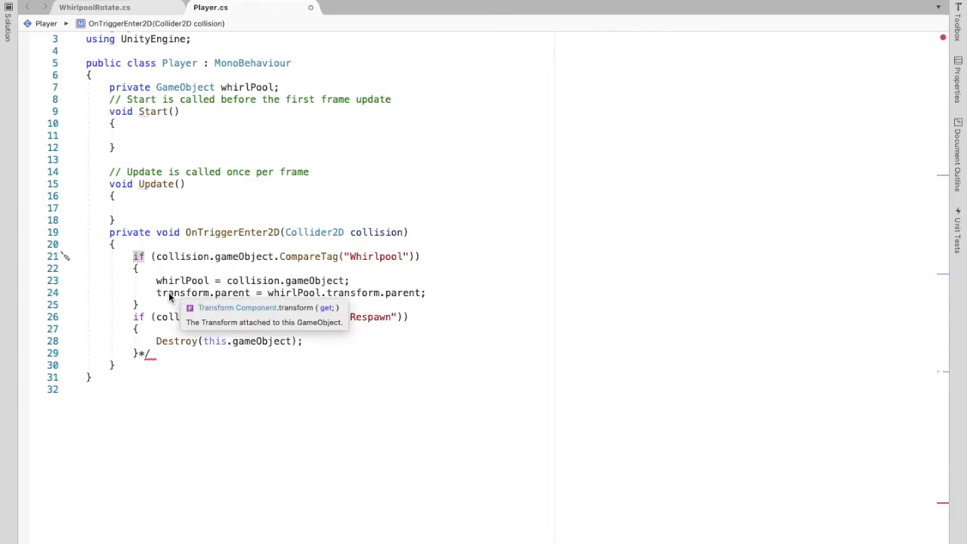
mouse_move(175, 299)
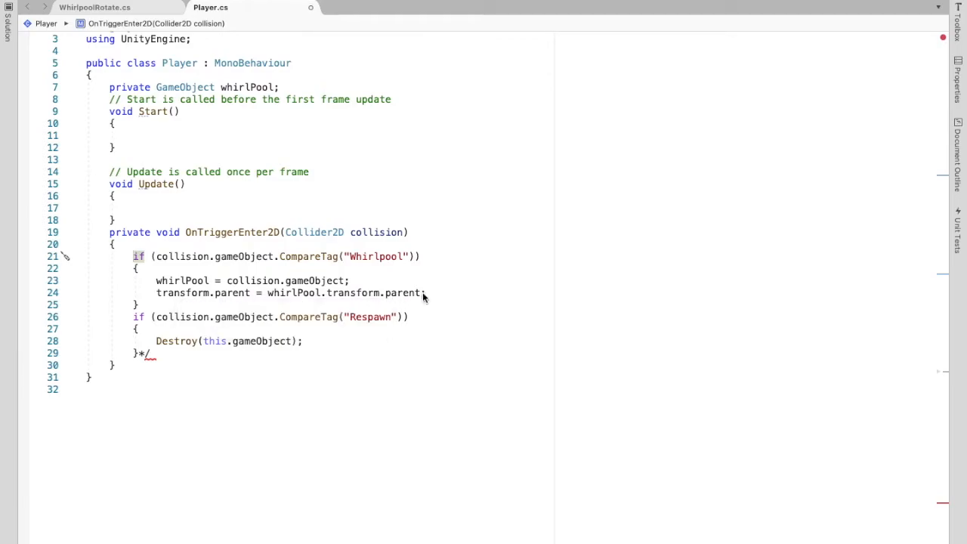
mouse_move(393, 296)
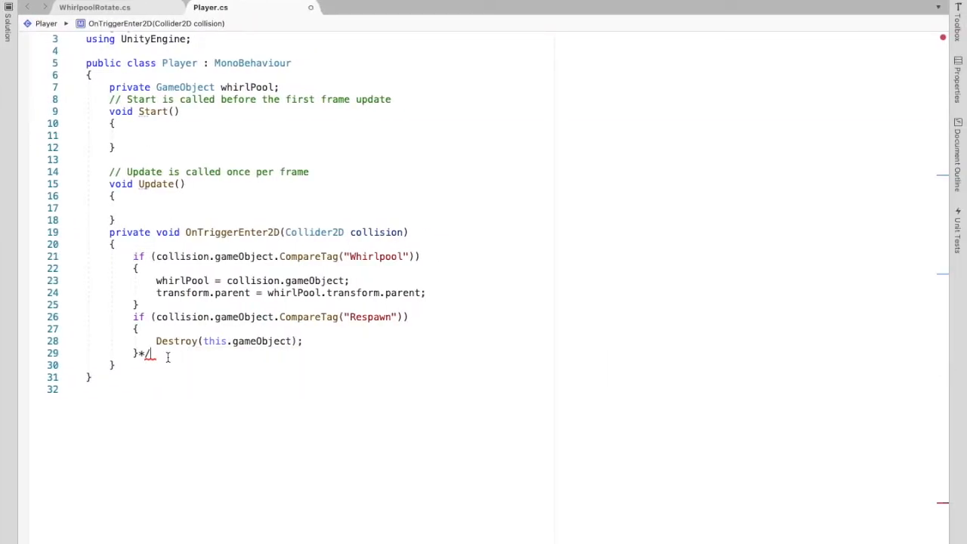
Step: Remove the leftover closing comment marker around the OnTriggerEnter2D blocks
key("Backspace")
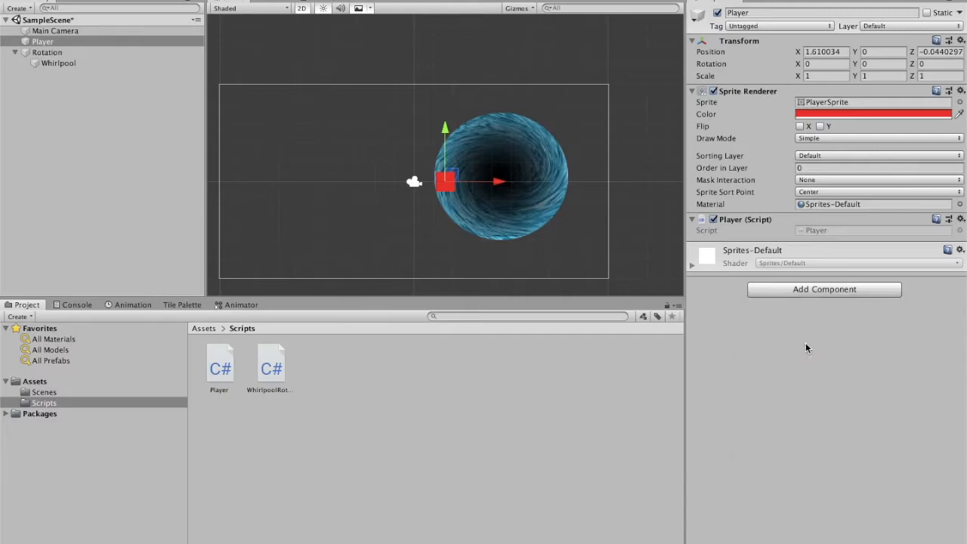
Step: Add a Box Collider 2D and a Rigidbody 2D with gravity scale 0 to the Player
left_click(824, 290)
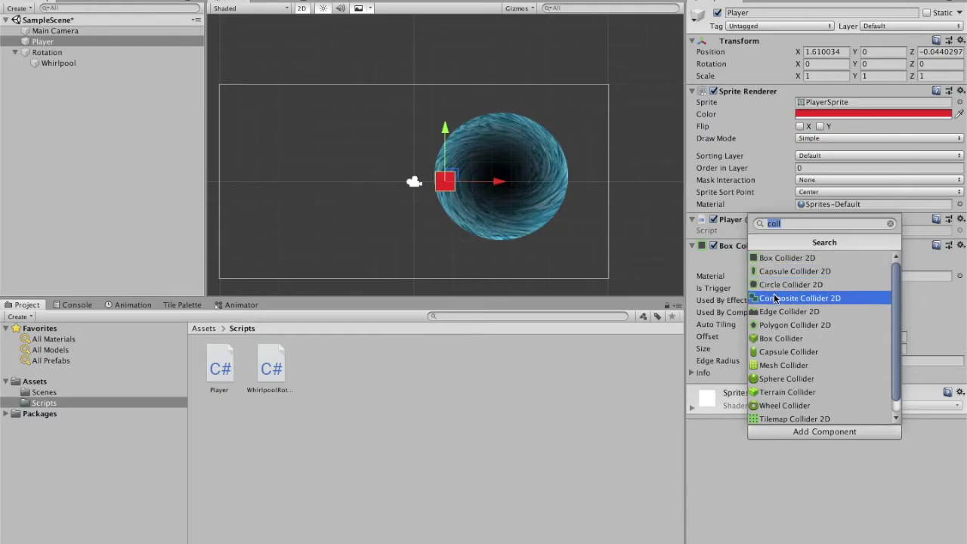
mouse_move(795, 271)
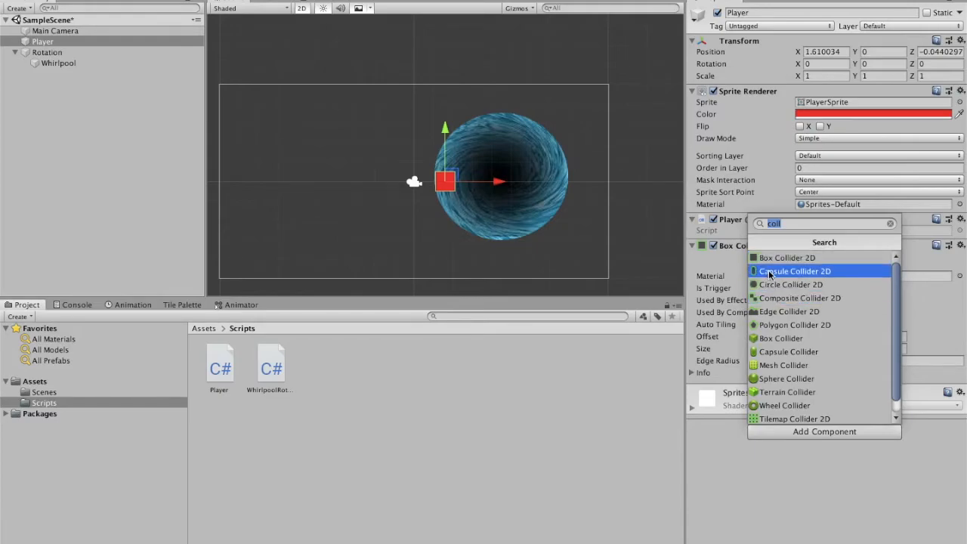
left_click(786, 257)
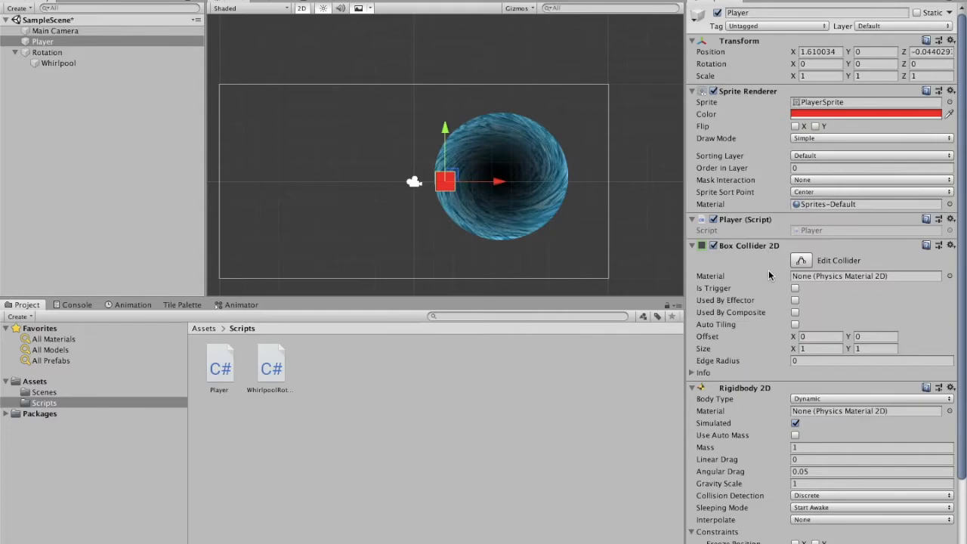
scroll("down", 3)
type("0")
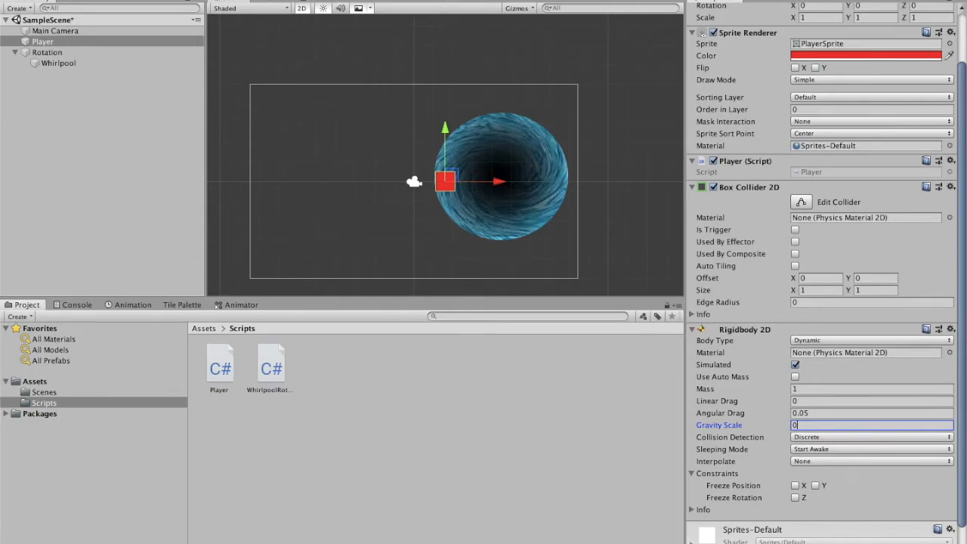
scroll("up", 3)
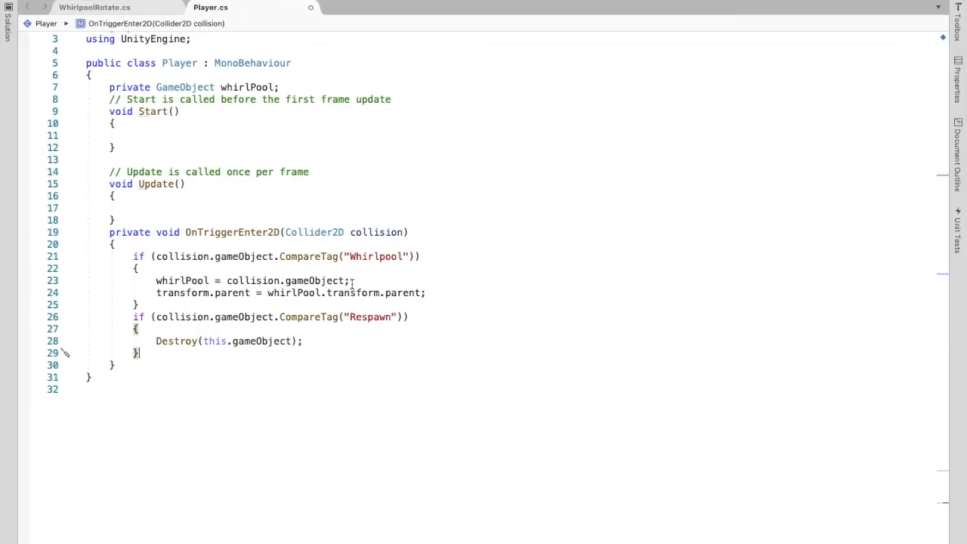
mouse_move(393, 260)
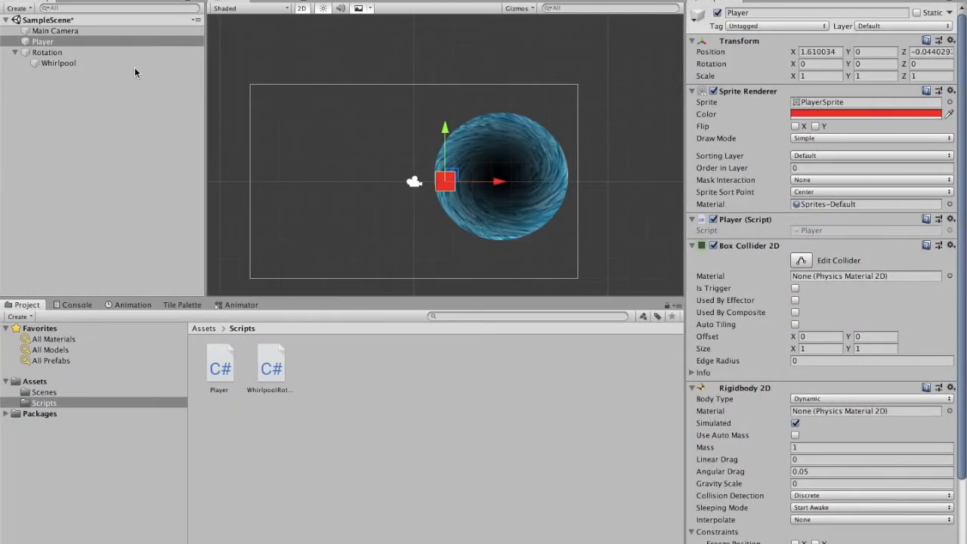
Step: Create a Whirlpool tag in the tag manager and apply it to the Whirlpool object
left_click(58, 63)
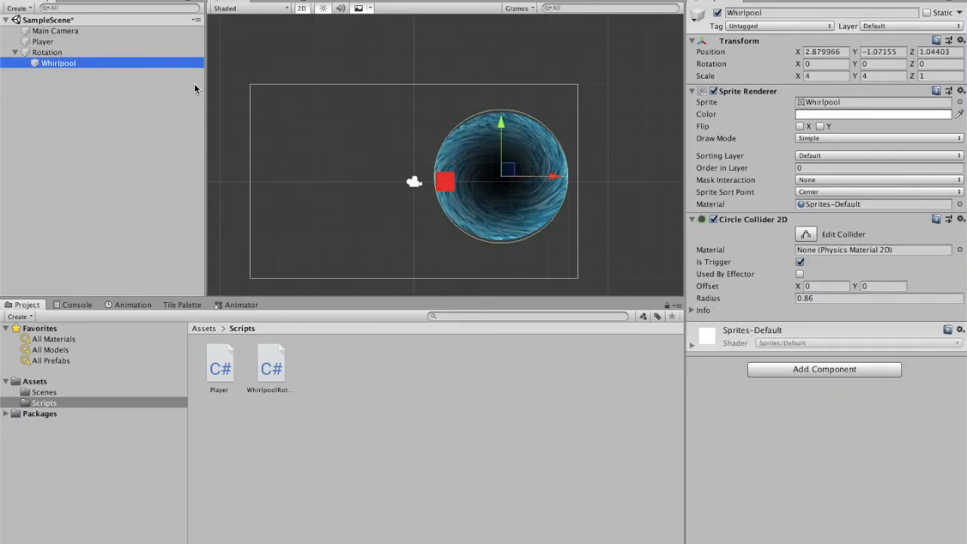
left_click(779, 25)
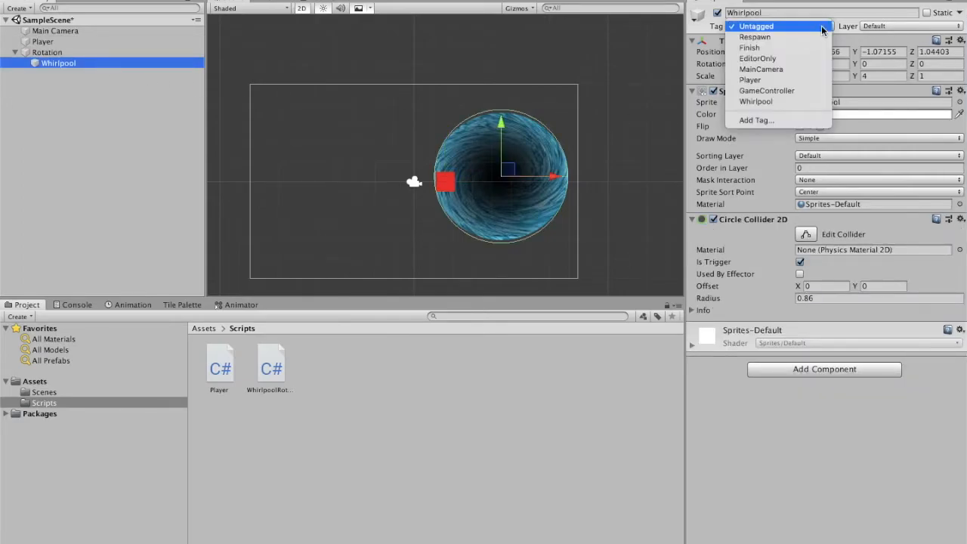
mouse_move(822, 130)
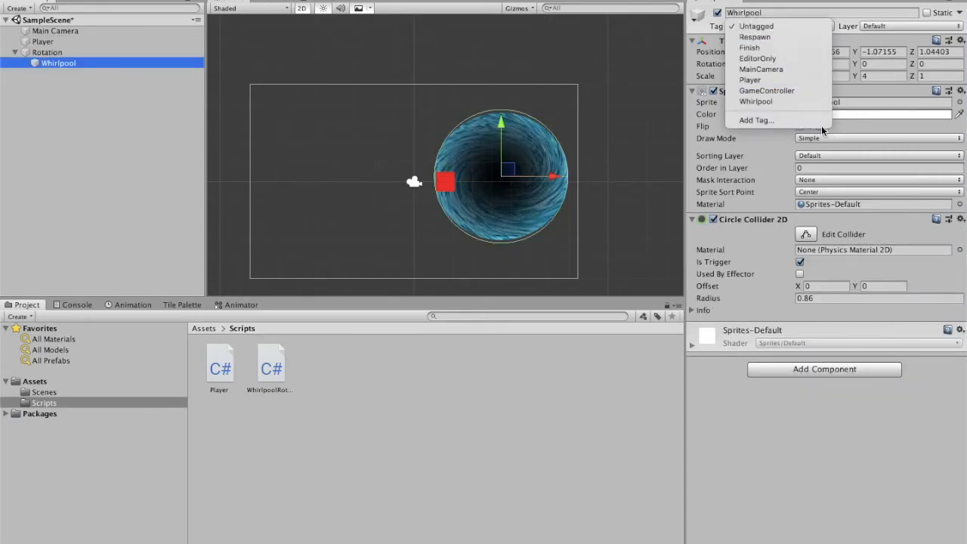
left_click(756, 121)
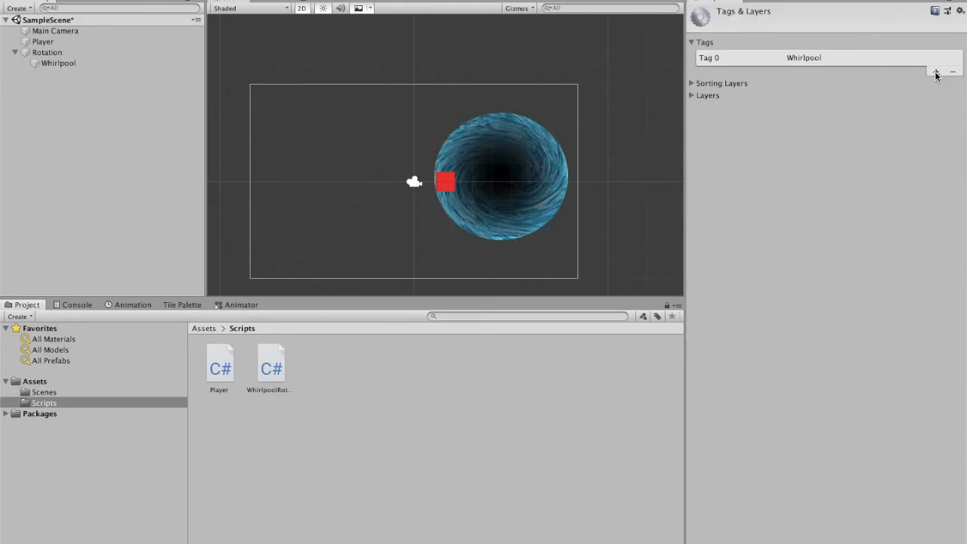
left_click(937, 72)
type("Whirlpo")
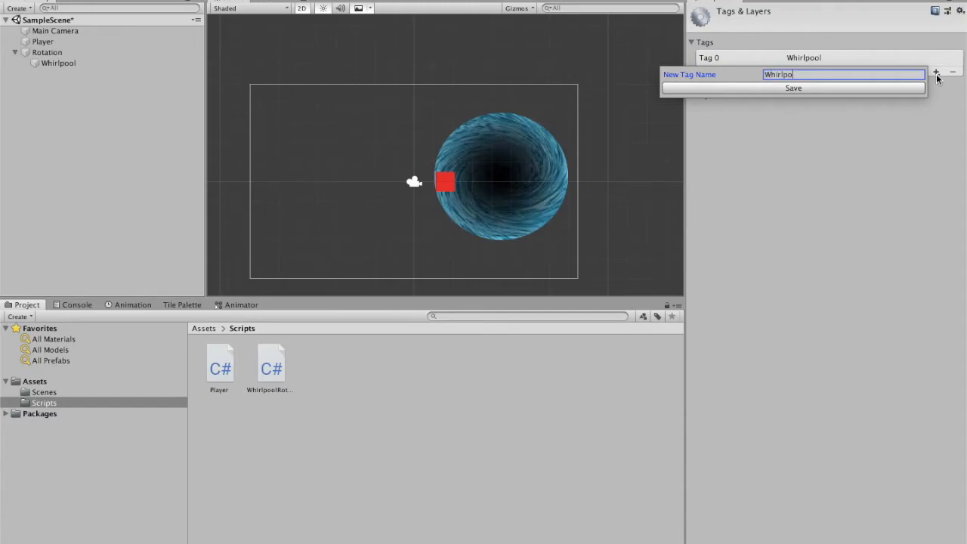
left_click(792, 88)
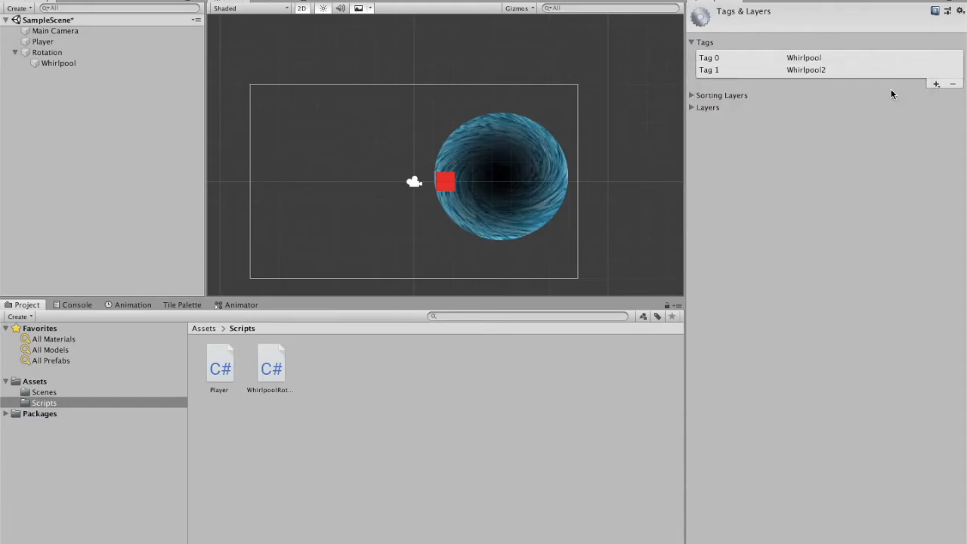
mouse_move(226, 61)
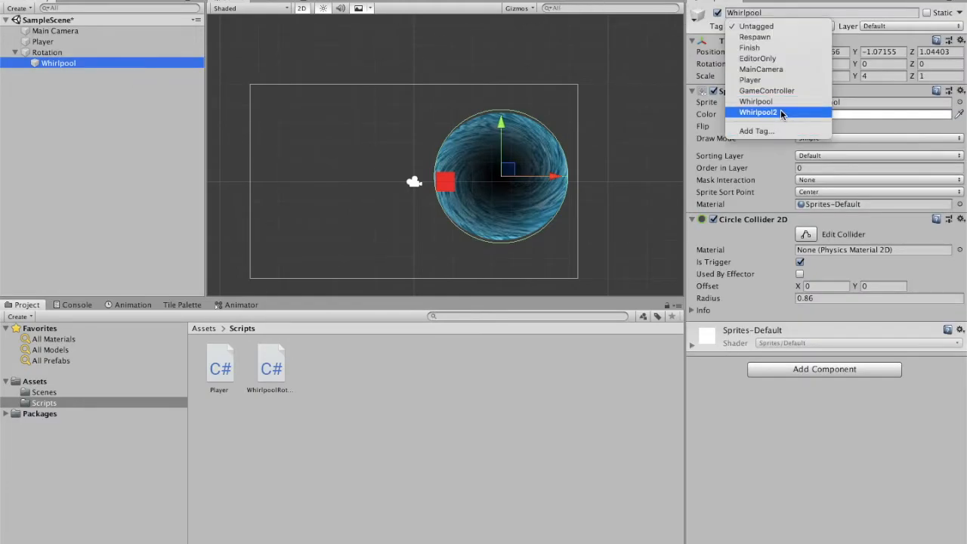
left_click(757, 111)
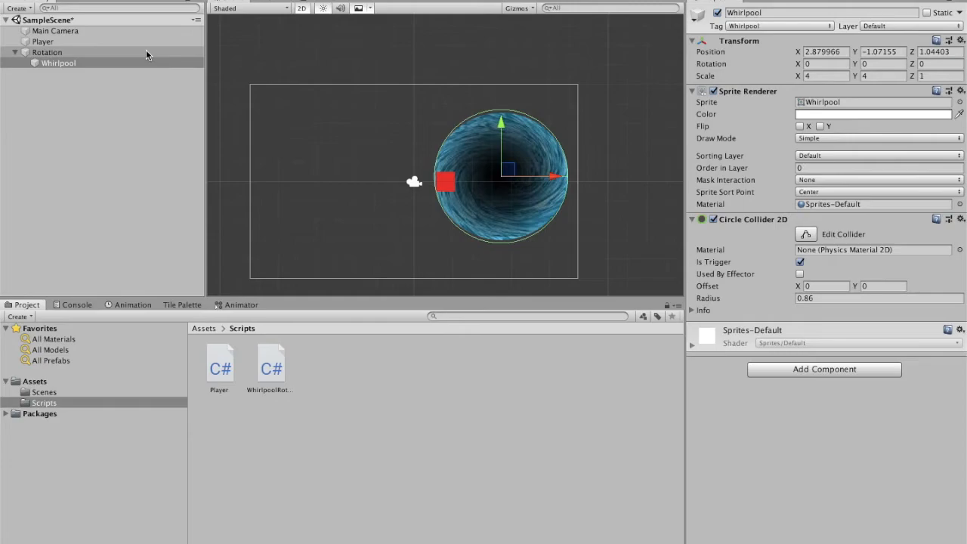
Step: Centre the Whirlpool at position 0, 0 inside its Rotation parent
left_click(47, 51)
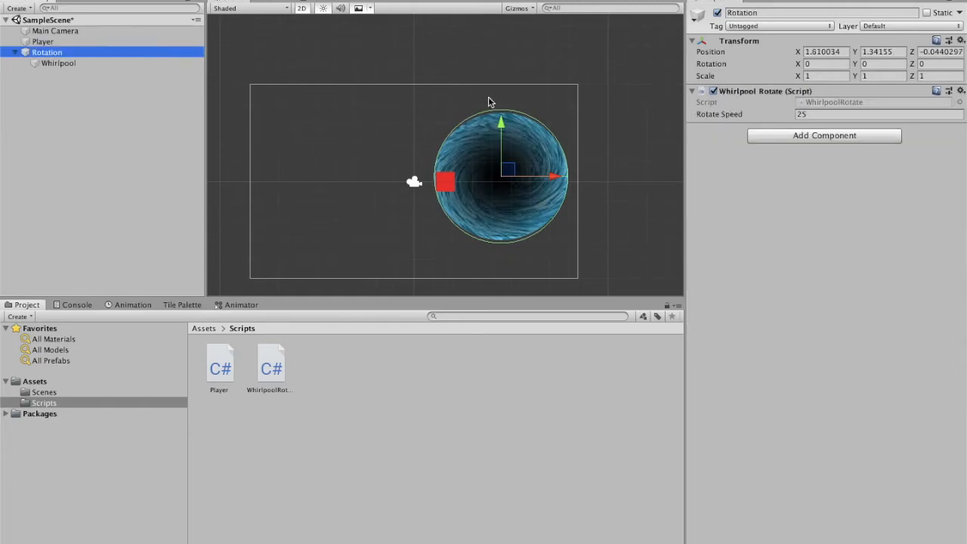
mouse_move(408, 136)
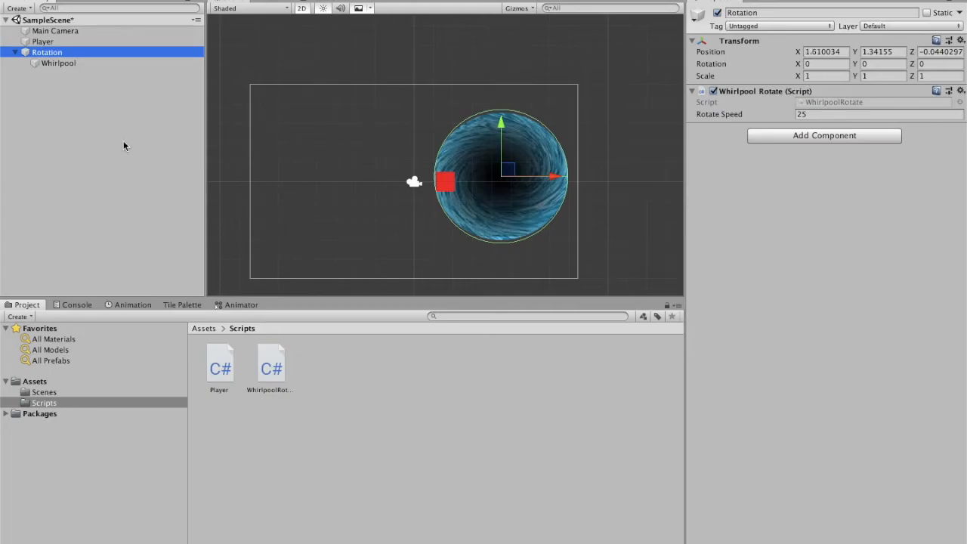
left_click(57, 63)
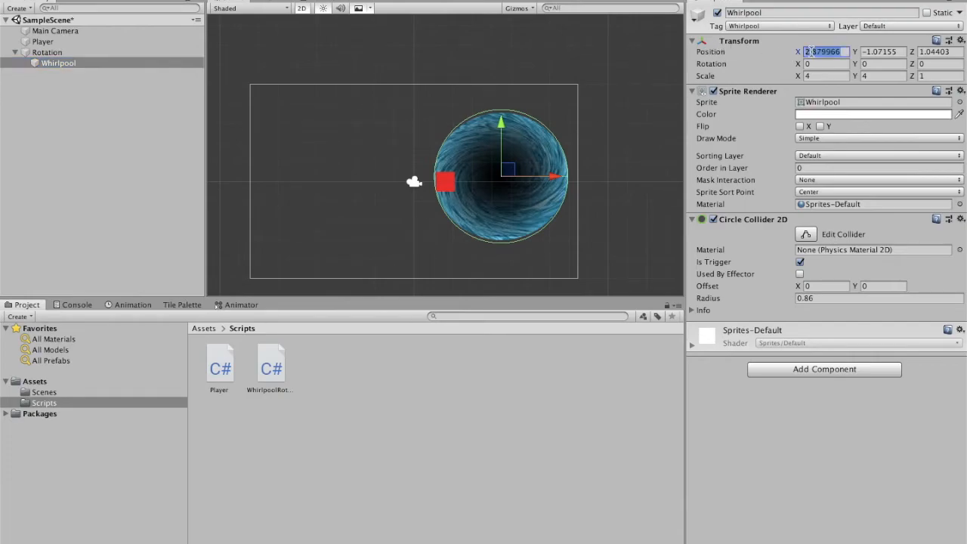
type("0")
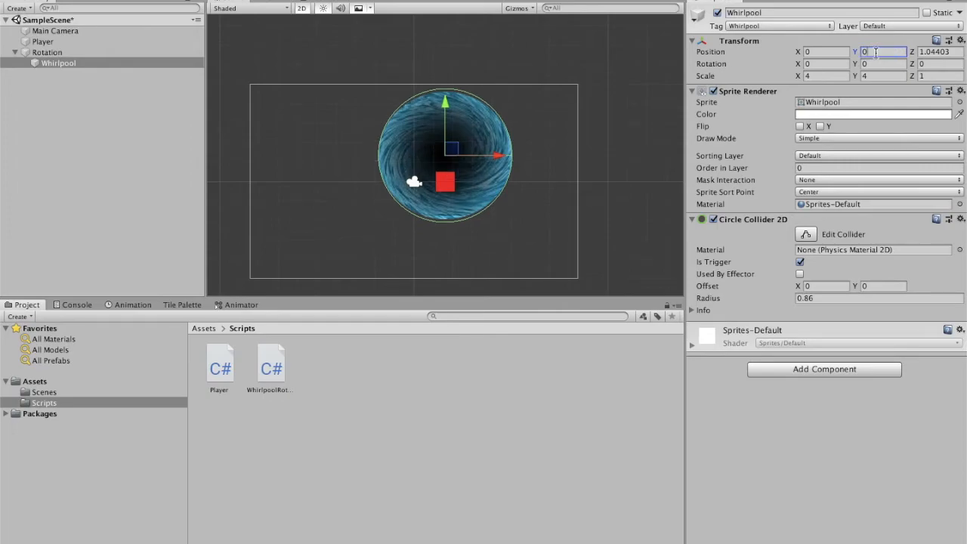
Step: Move the Rotation parent to X 4.42, Y 0.13 so the whirlpool sits beside the player
left_click(47, 51)
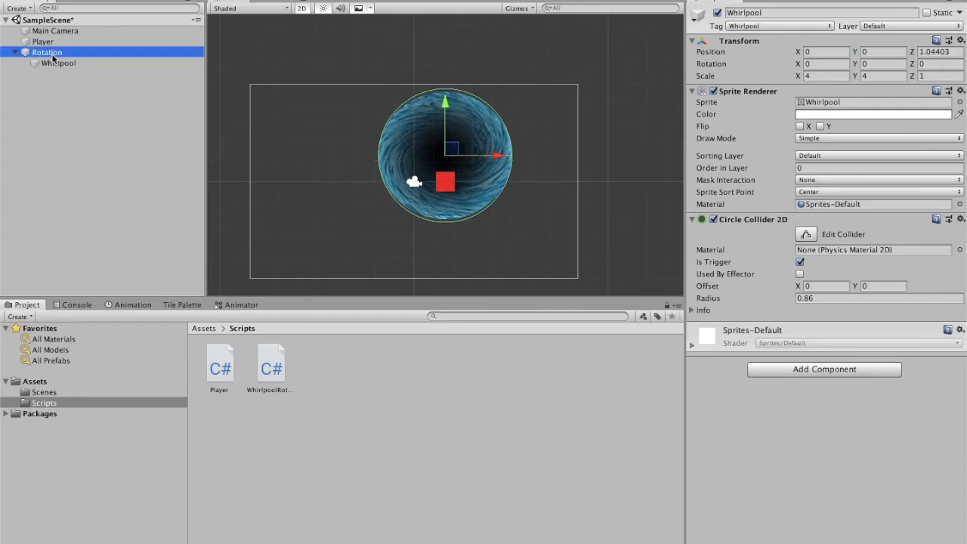
left_click(47, 51)
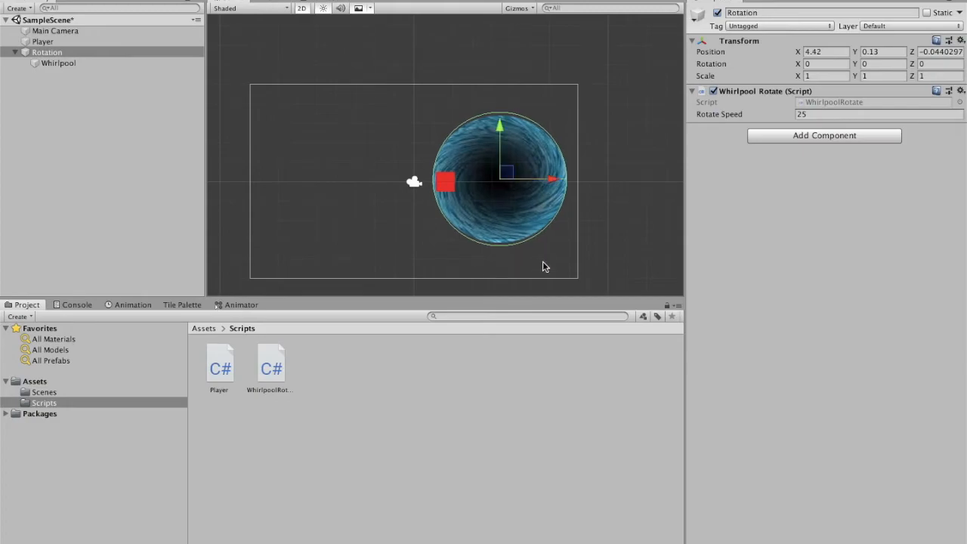
left_click(58, 64)
type("p")
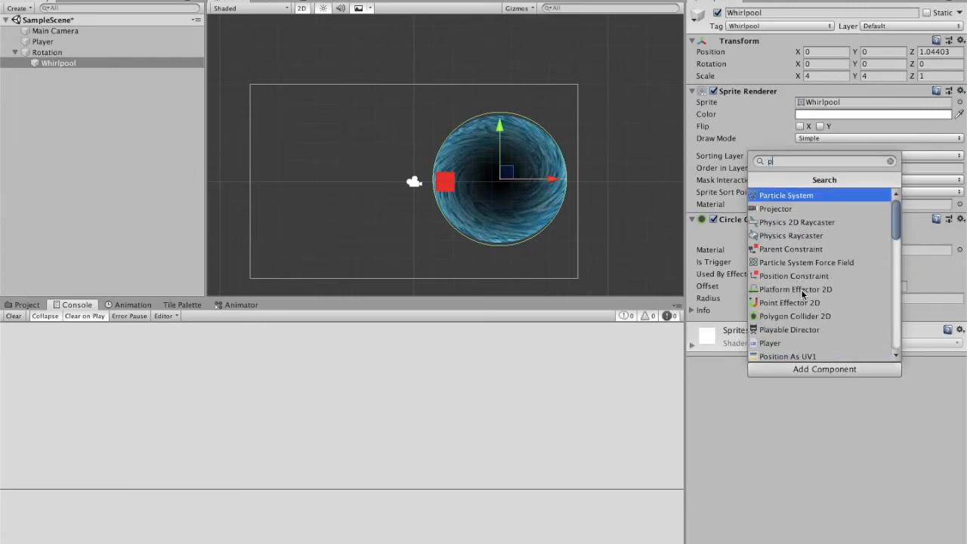
Step: Give the Whirlpool a Point Effector 2D with Inverse Squared force mode
type("o")
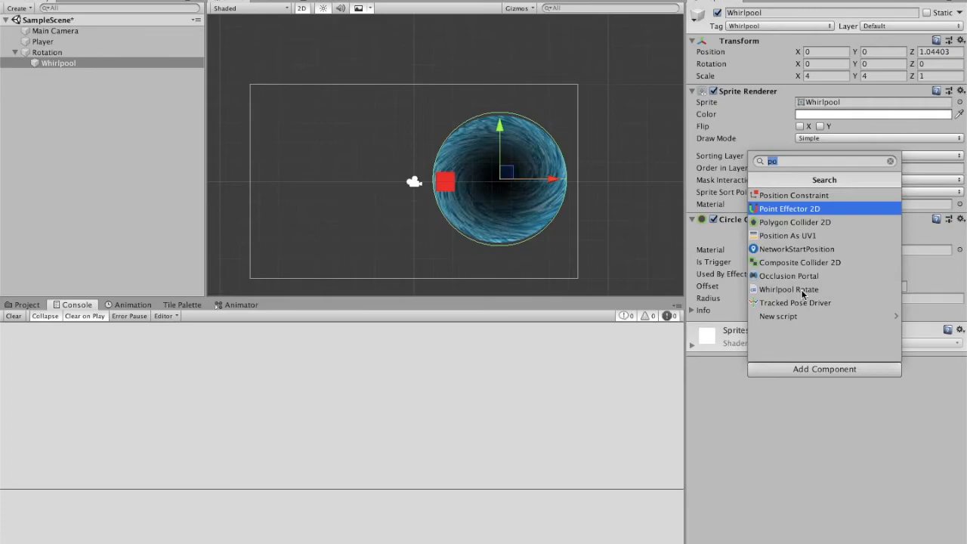
left_click(789, 209)
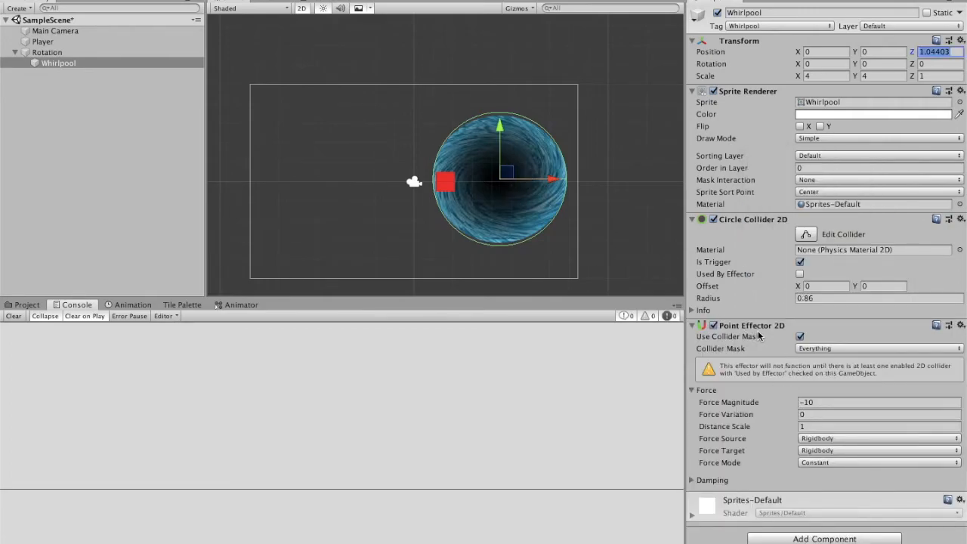
mouse_move(796, 390)
type("-5")
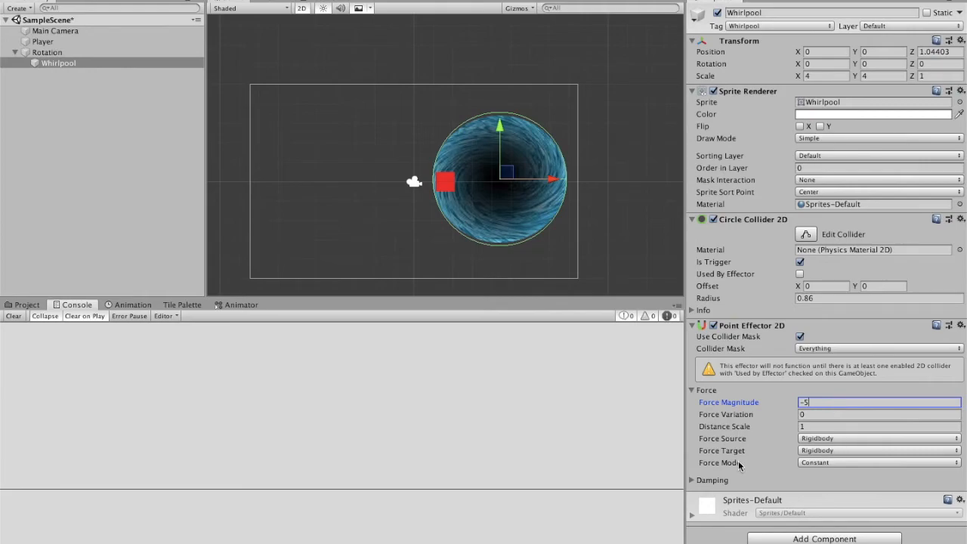
mouse_move(719, 462)
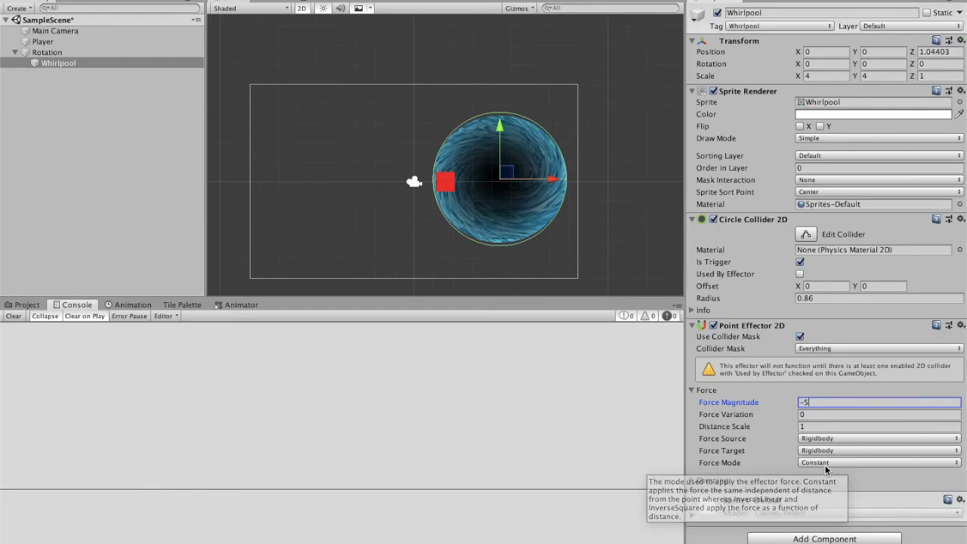
left_click(877, 462)
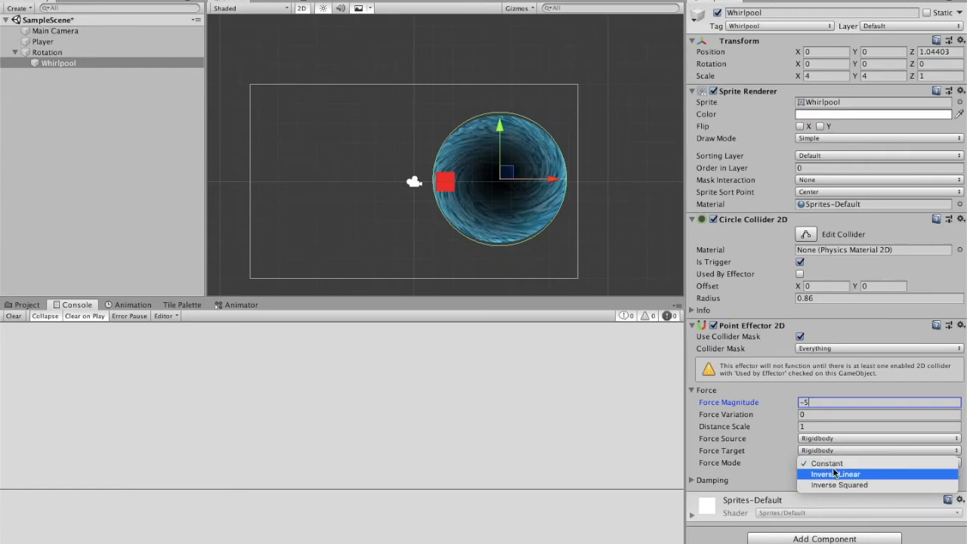
mouse_move(839, 485)
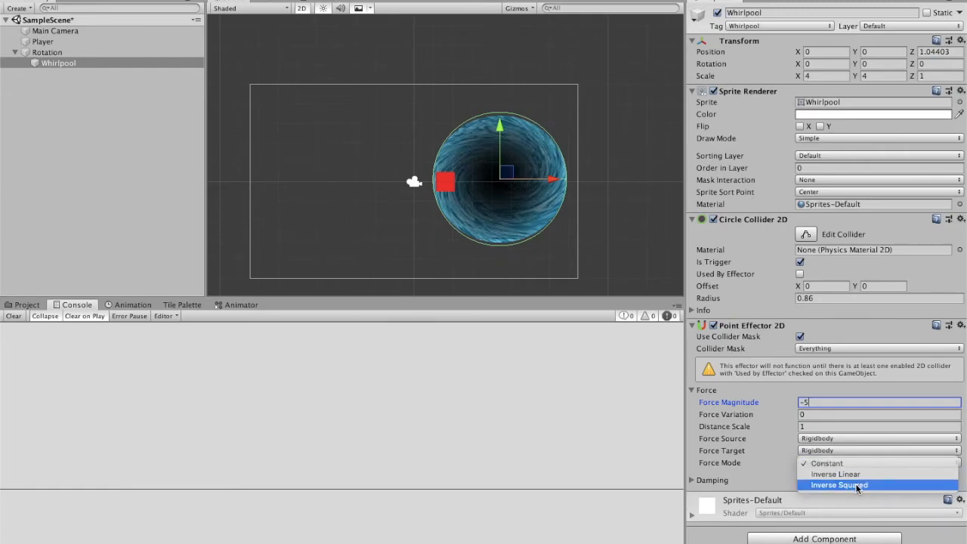
left_click(839, 484)
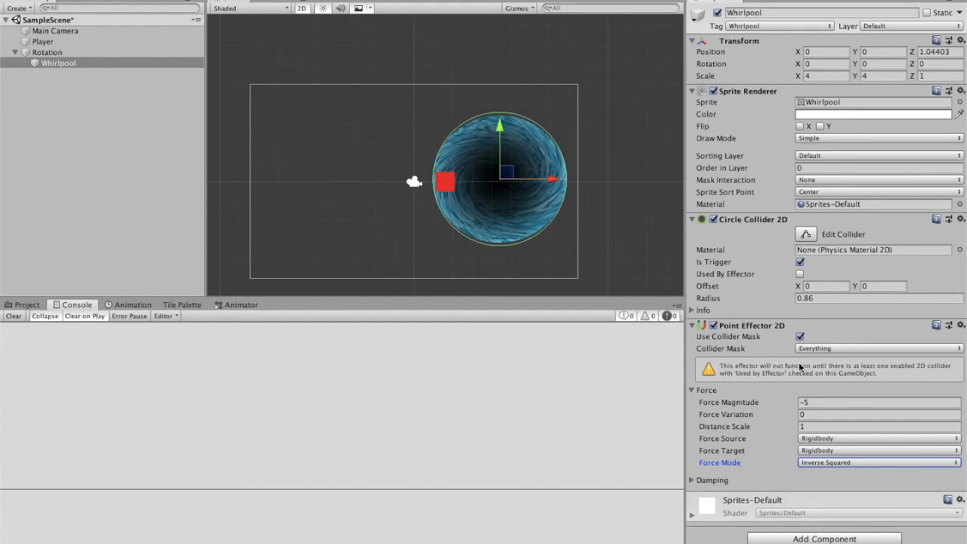
mouse_move(912, 371)
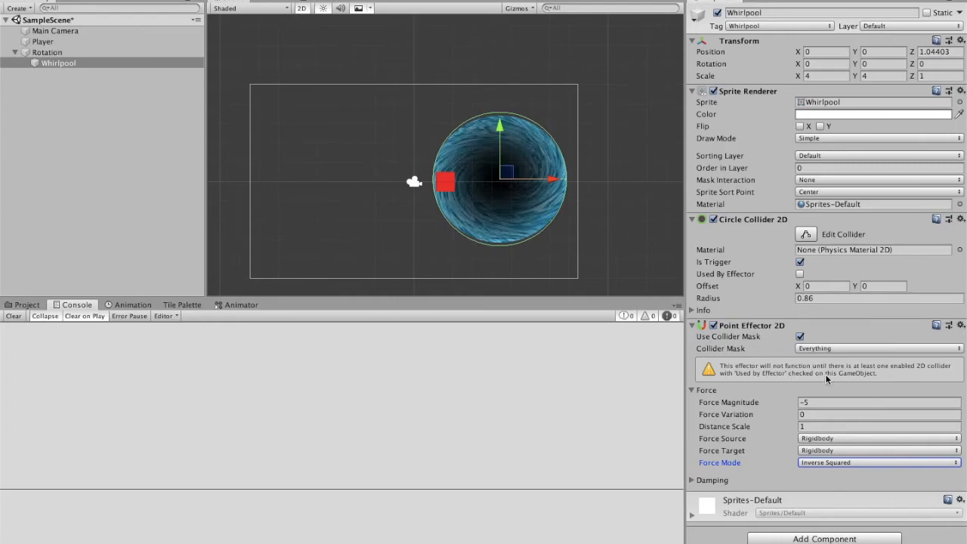
Step: Mark the Whirlpool's circle collider as Used By Effector
left_click(800, 274)
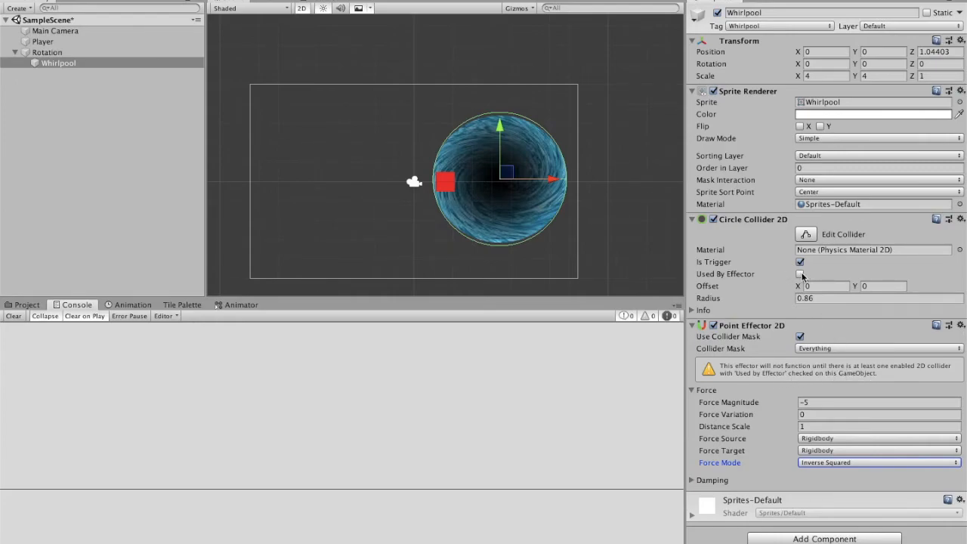
left_click(801, 274)
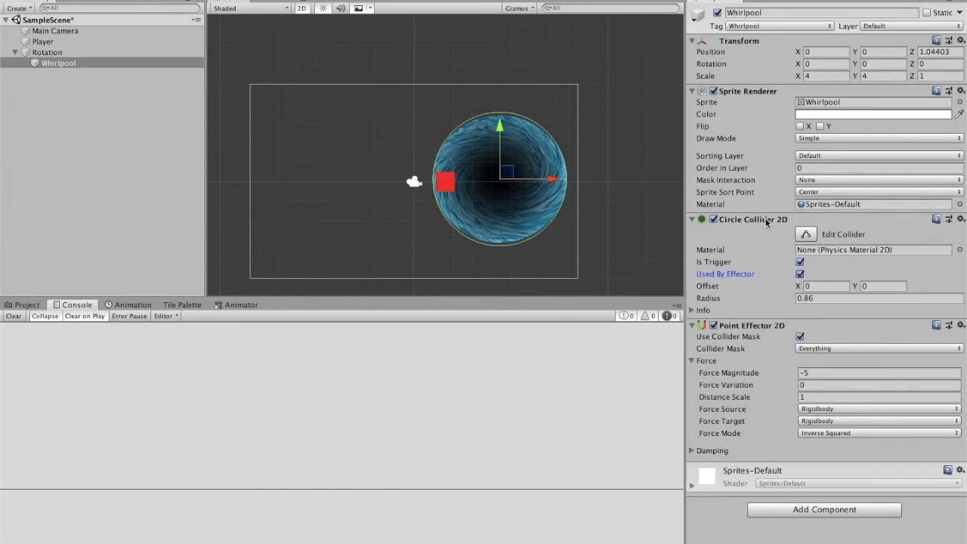
mouse_move(548, 70)
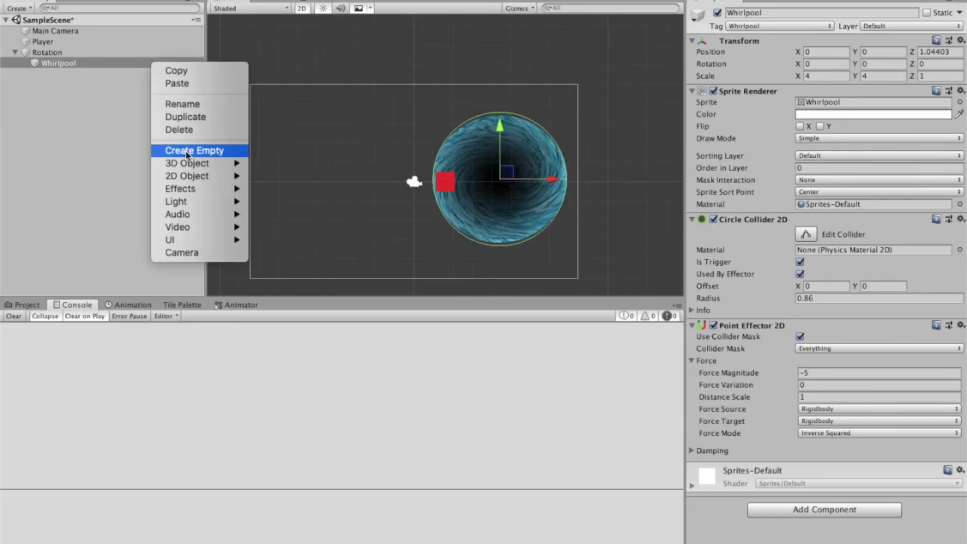
Step: Add an empty child under Whirlpool with a small centred trigger Circle Collider 2D
left_click(194, 151)
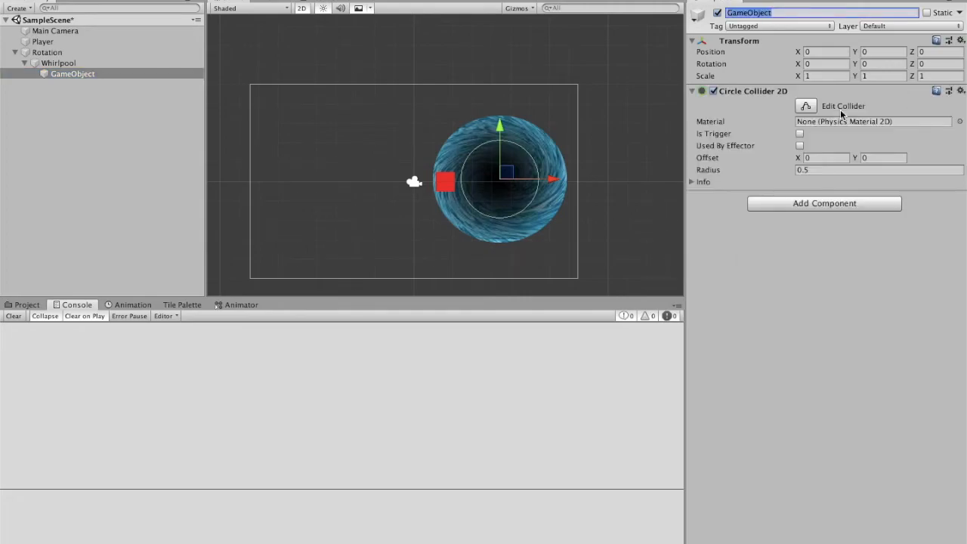
left_click(804, 106)
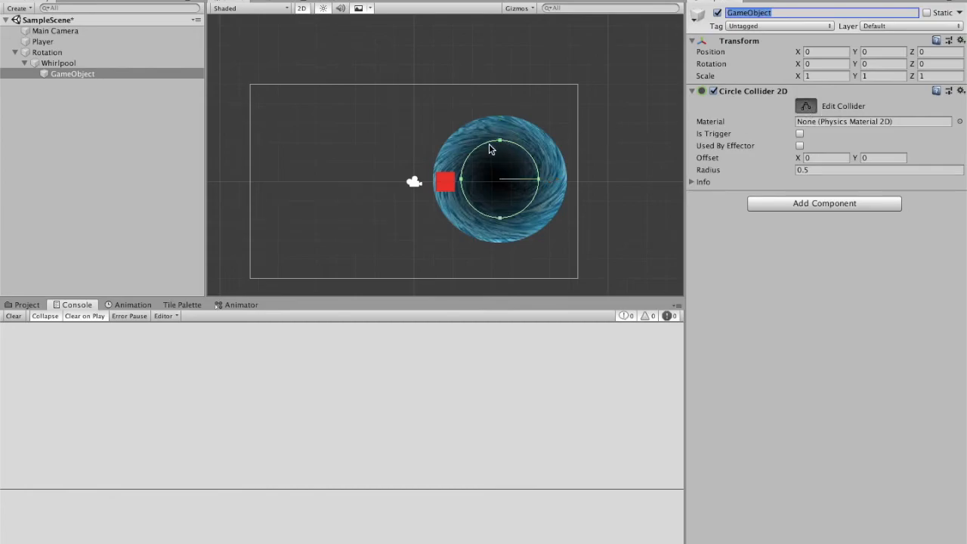
left_click_drag(499, 143, 499, 154)
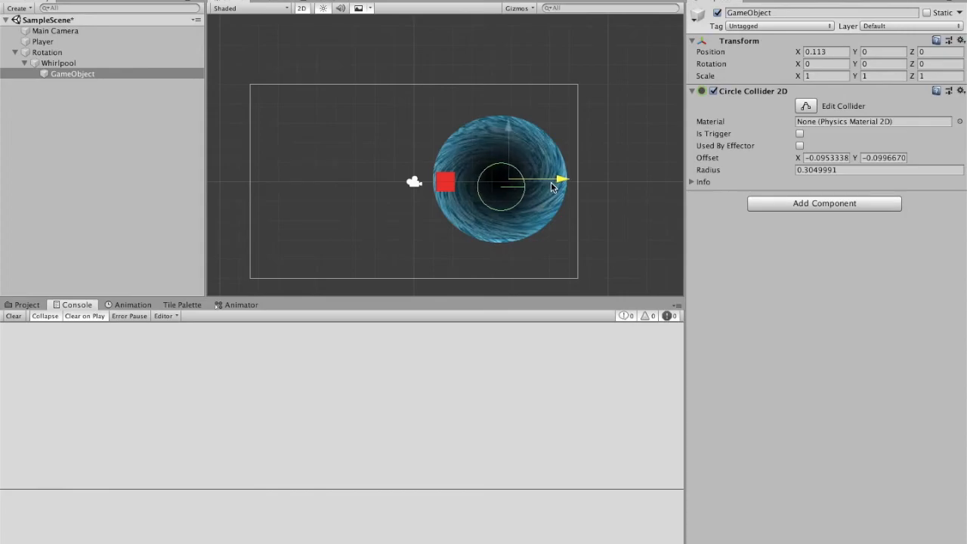
left_click_drag(559, 181, 508, 120)
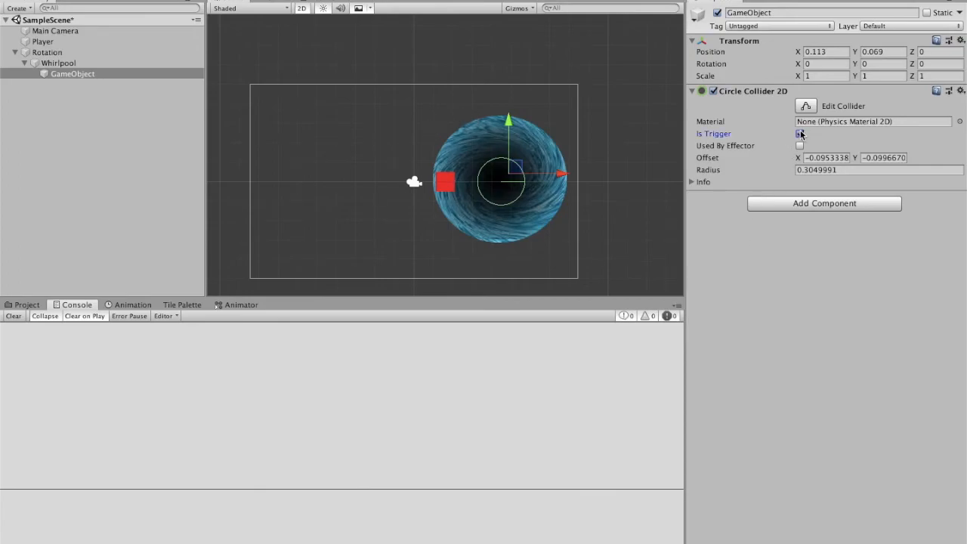
left_click(208, 6)
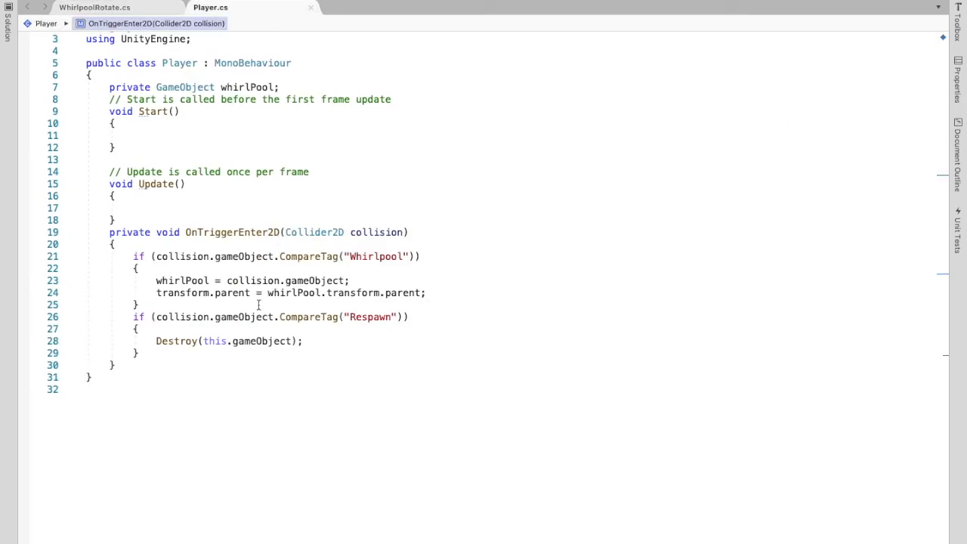
mouse_move(350, 324)
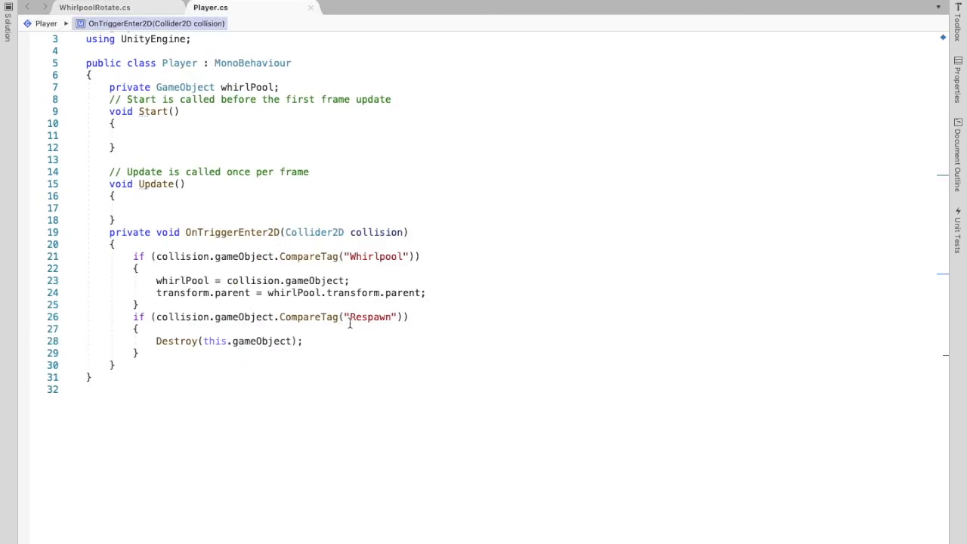
mouse_move(370, 317)
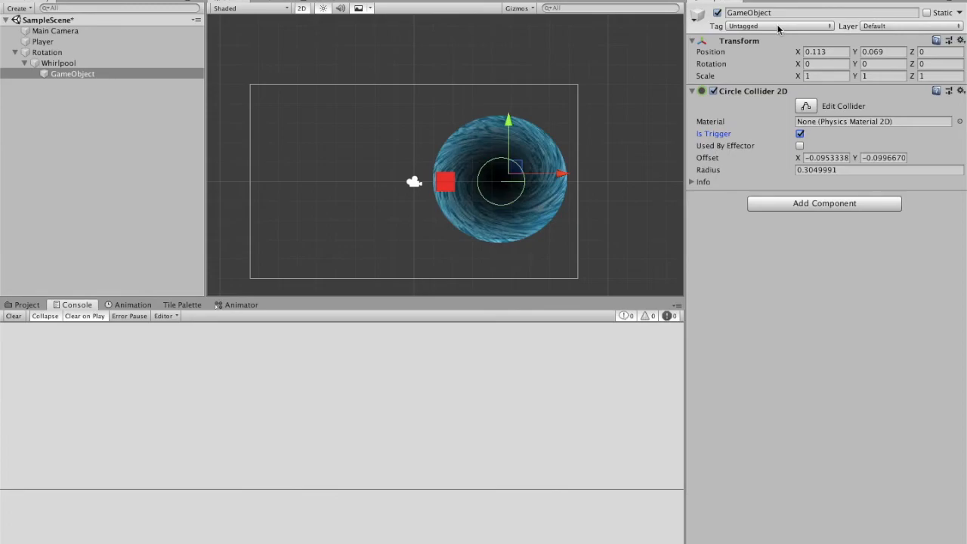
Step: Tag the whirlpool's core object as Respawn
left_click(779, 26)
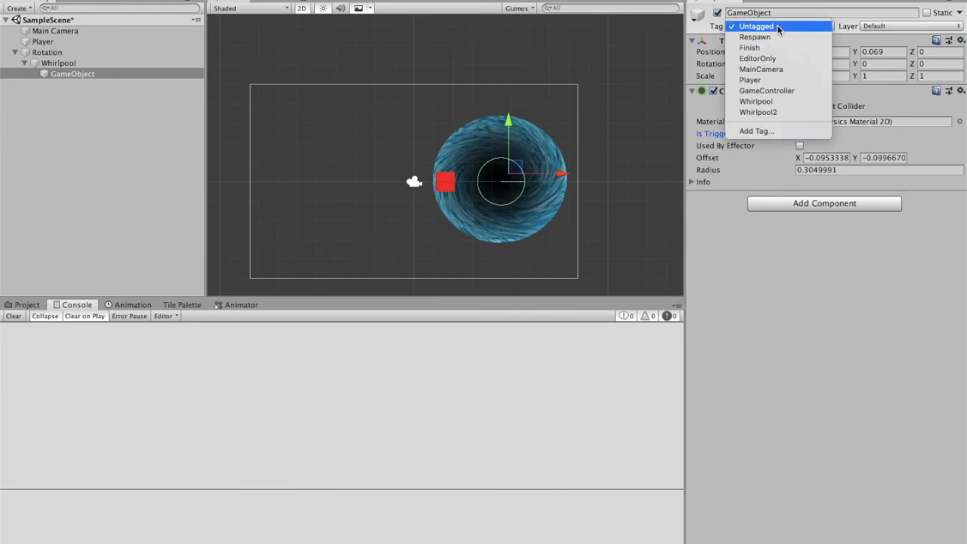
left_click(754, 36)
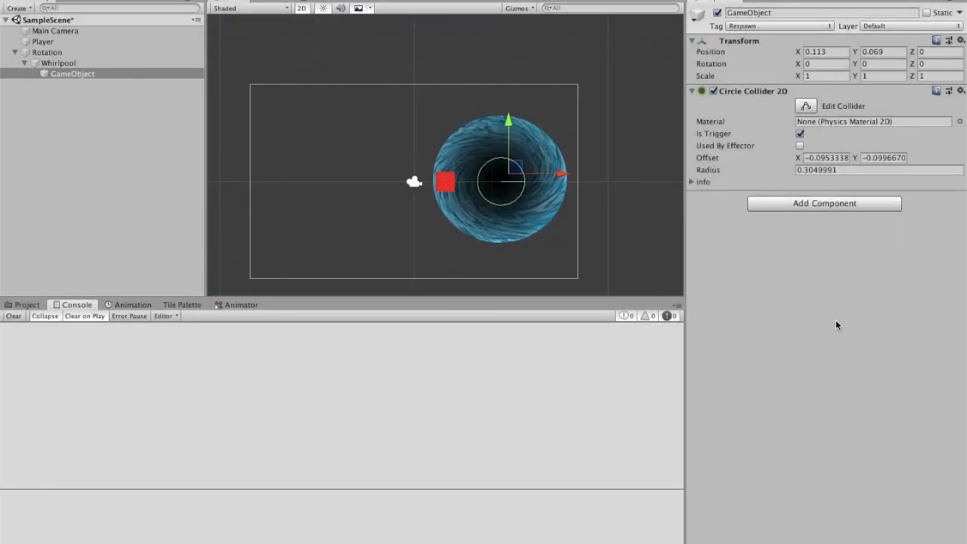
Step: Shrink the core's trigger collider to a radius of about 0.19
left_click(806, 106)
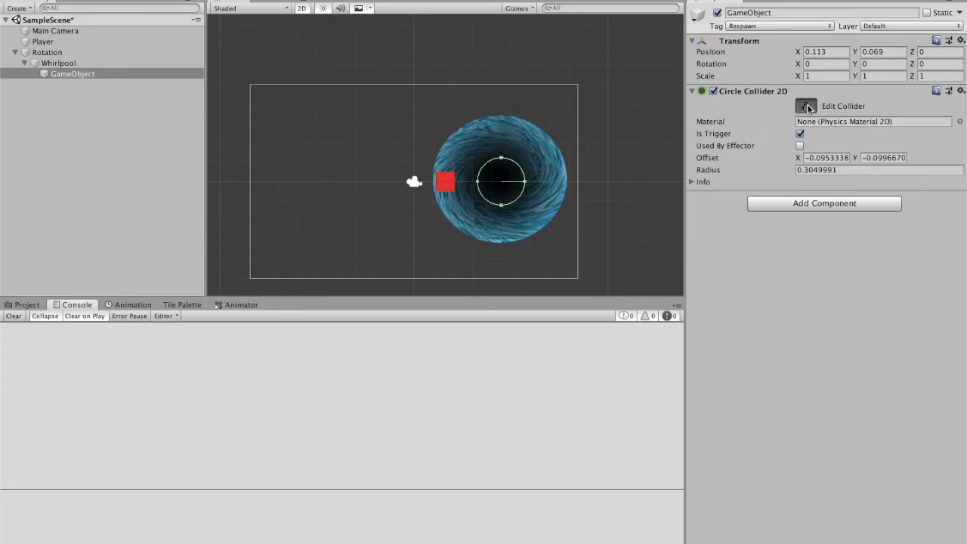
left_click_drag(502, 205, 502, 198)
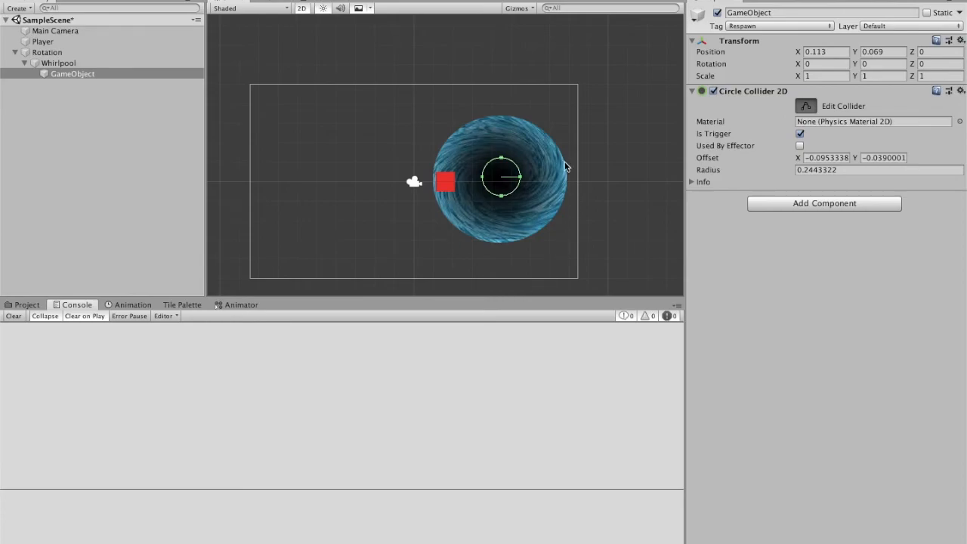
mouse_move(450, 35)
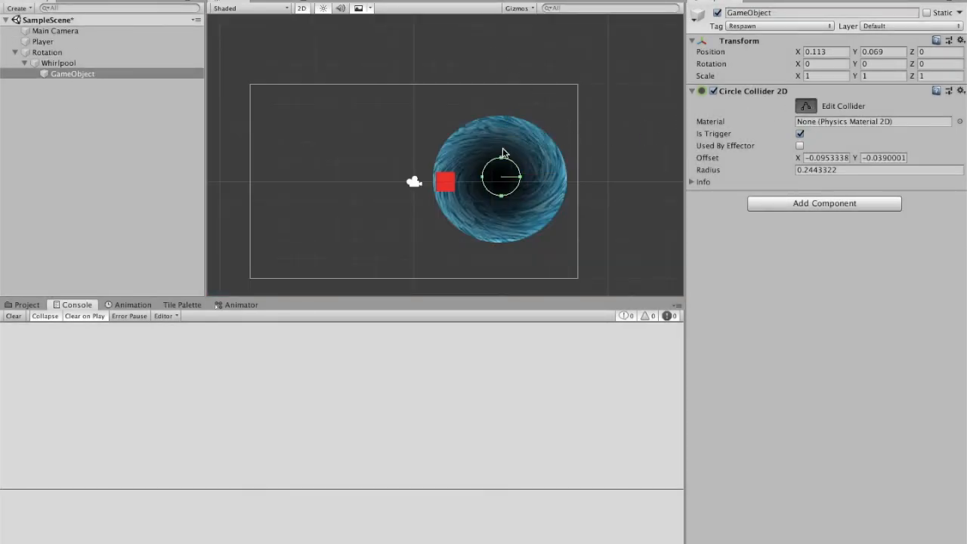
left_click_drag(502, 154, 502, 166)
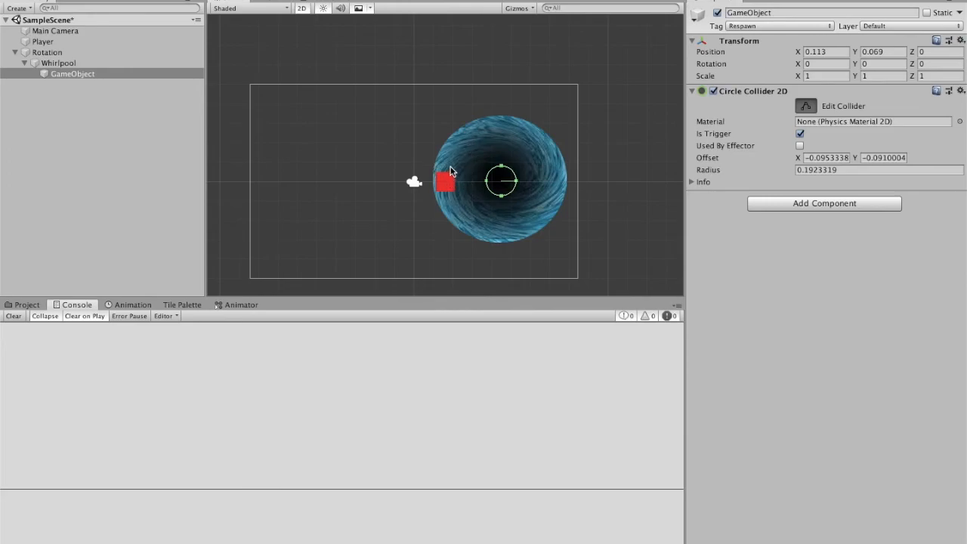
mouse_move(451, 163)
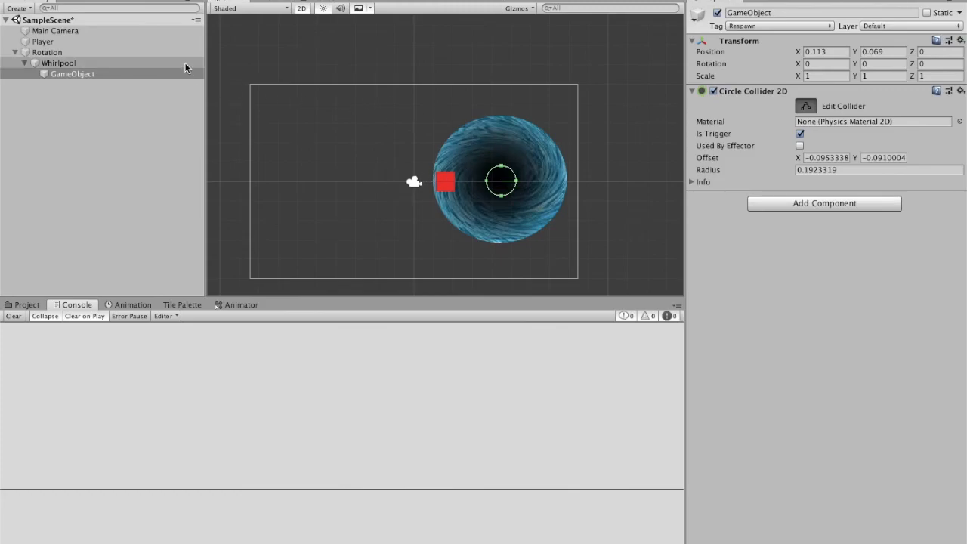
Step: Enlarge the Whirlpool's Circle Collider 2D radius to 1 so it reaches the player square
left_click(58, 64)
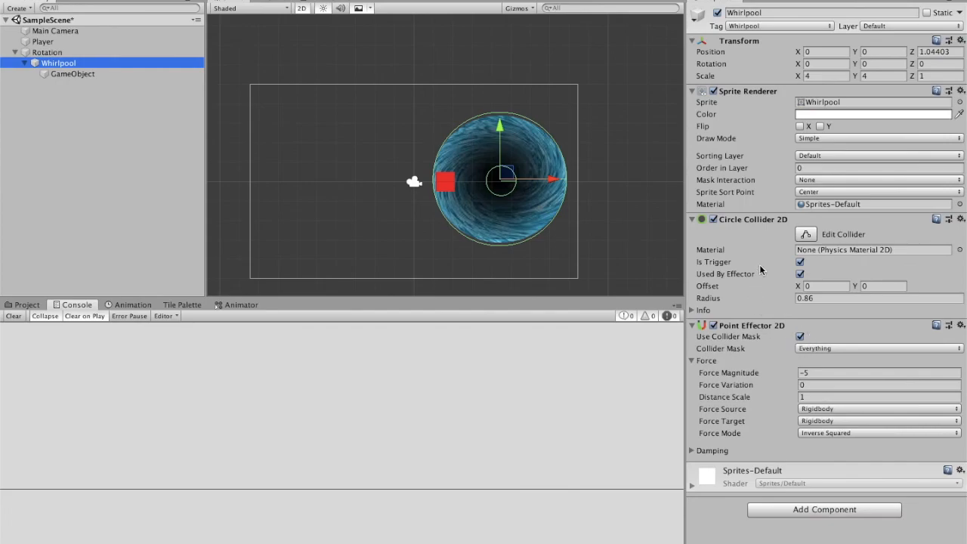
left_click(805, 233)
type("1")
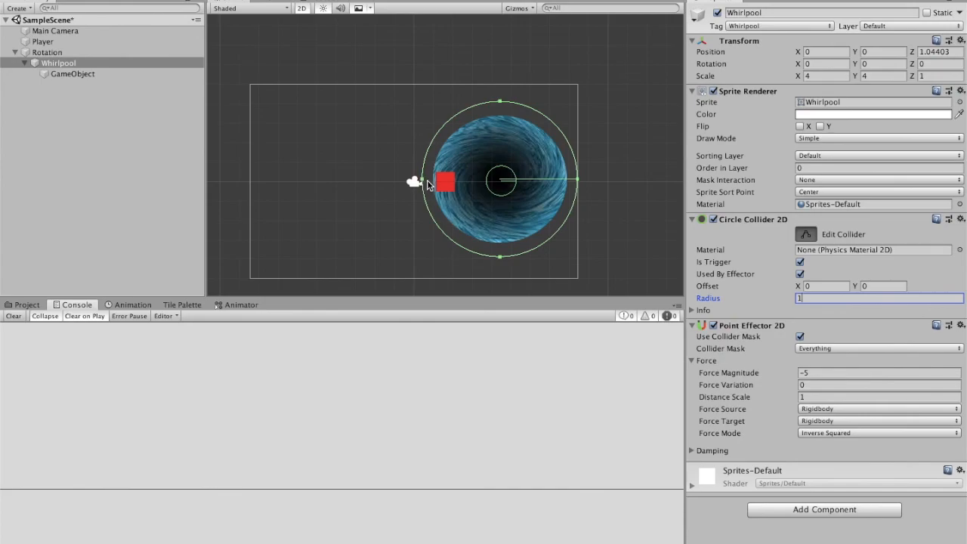
mouse_move(498, 185)
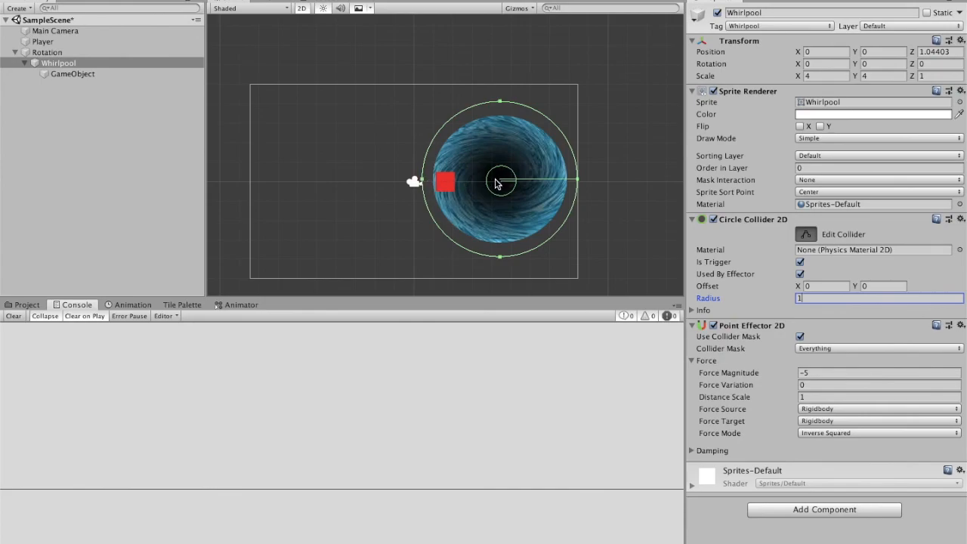